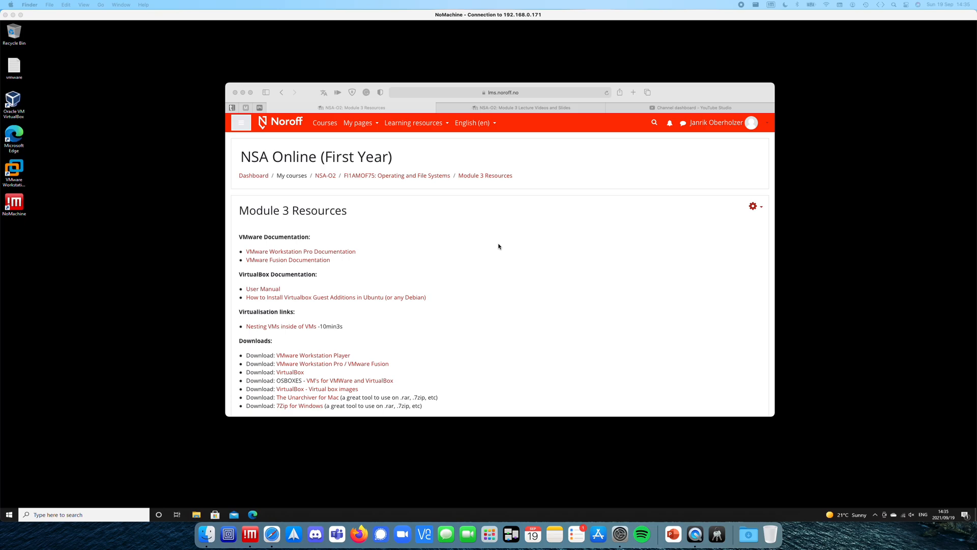
pyautogui.moveTo(499, 277)
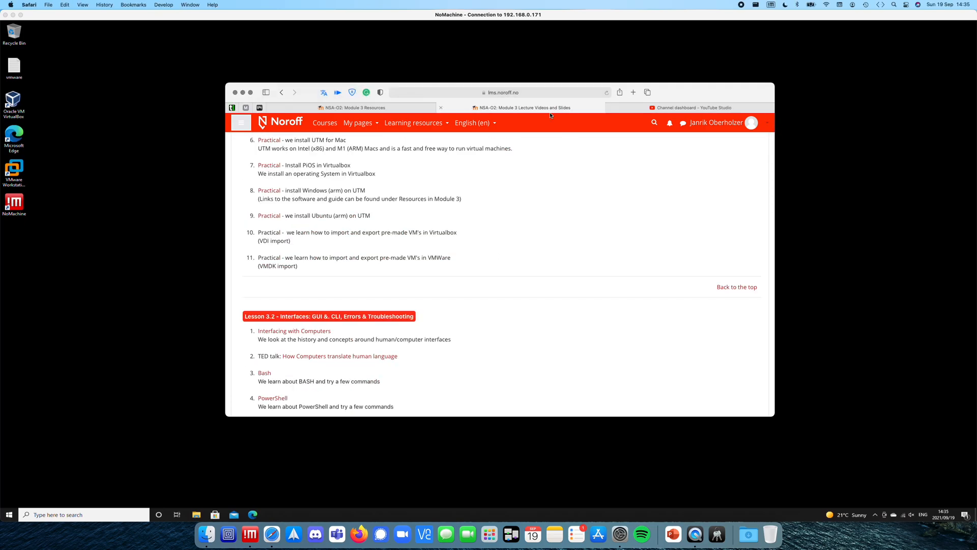
pyautogui.moveTo(392, 238)
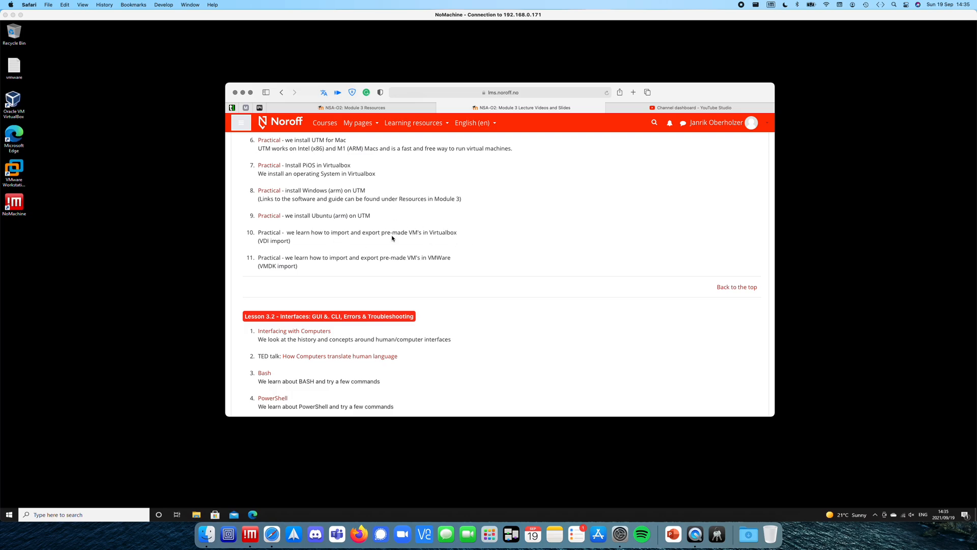
# Reach the OSBOXES VM link in the practical list, launch osboxes.org, and switch to VirtualBox Manager.
pyautogui.doubleClick(443, 232)
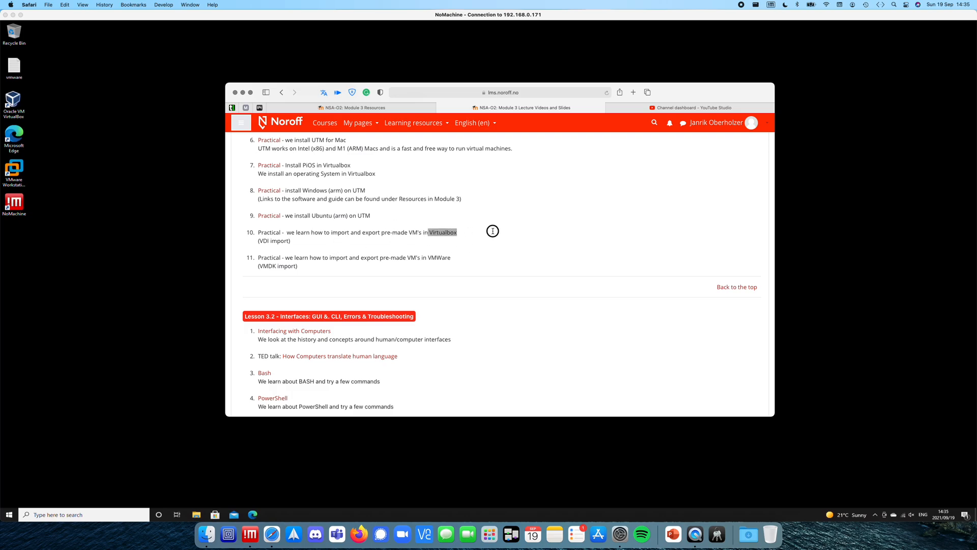
pyautogui.moveTo(404, 184)
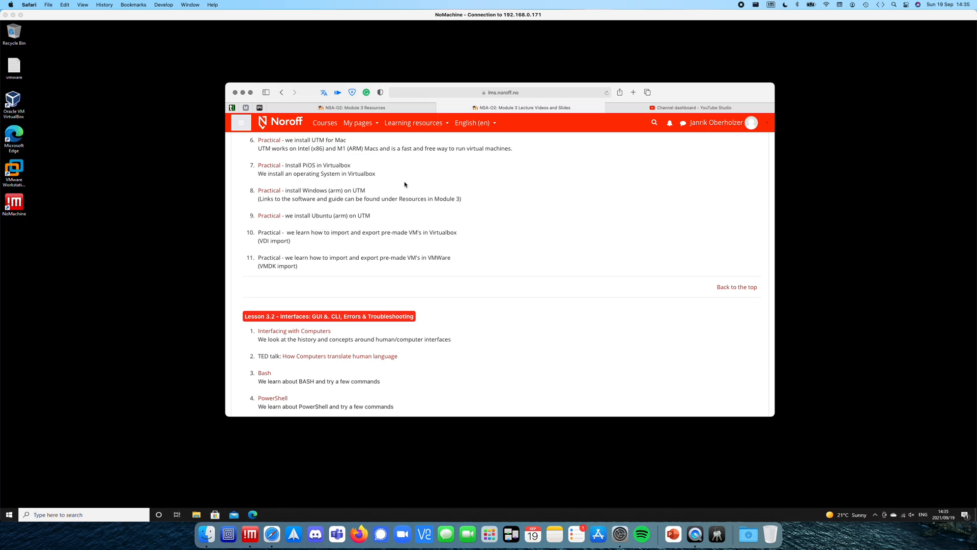
pyautogui.moveTo(468, 207)
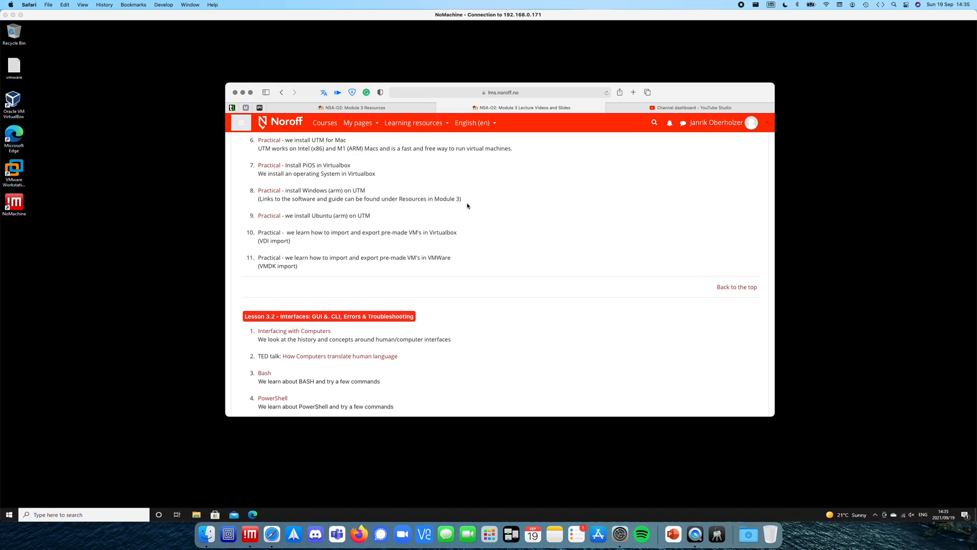
pyautogui.moveTo(438, 234)
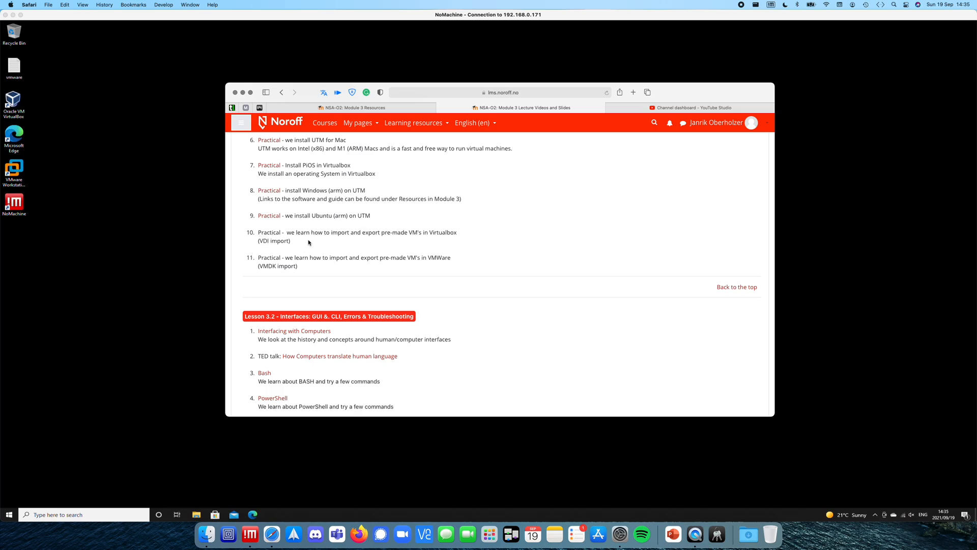
pyautogui.moveTo(320, 229)
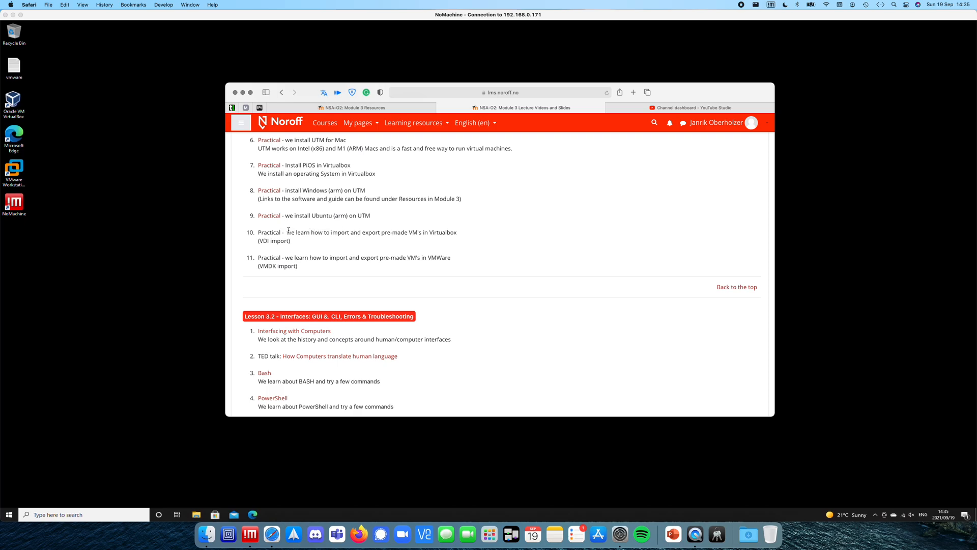
pyautogui.moveTo(404, 244)
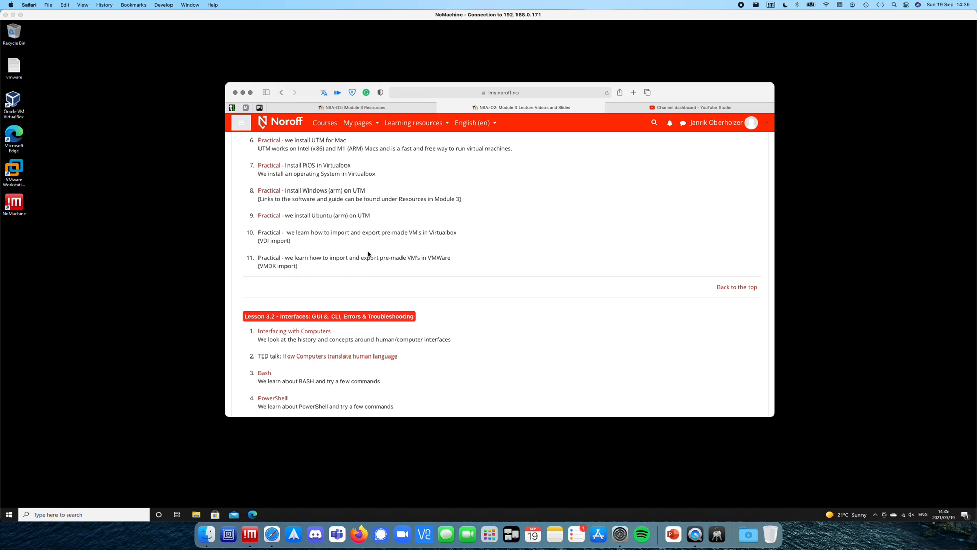
pyautogui.moveTo(329, 278)
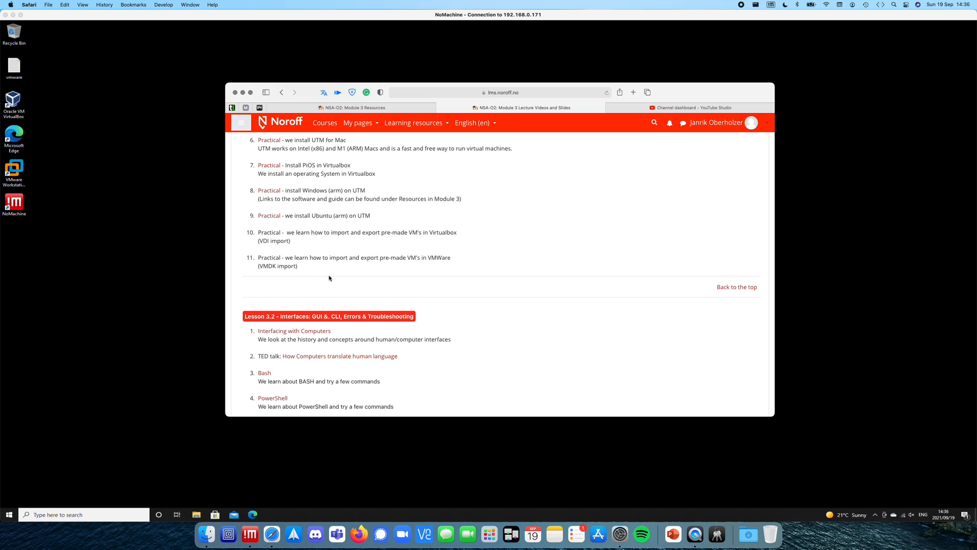
pyautogui.moveTo(376, 263)
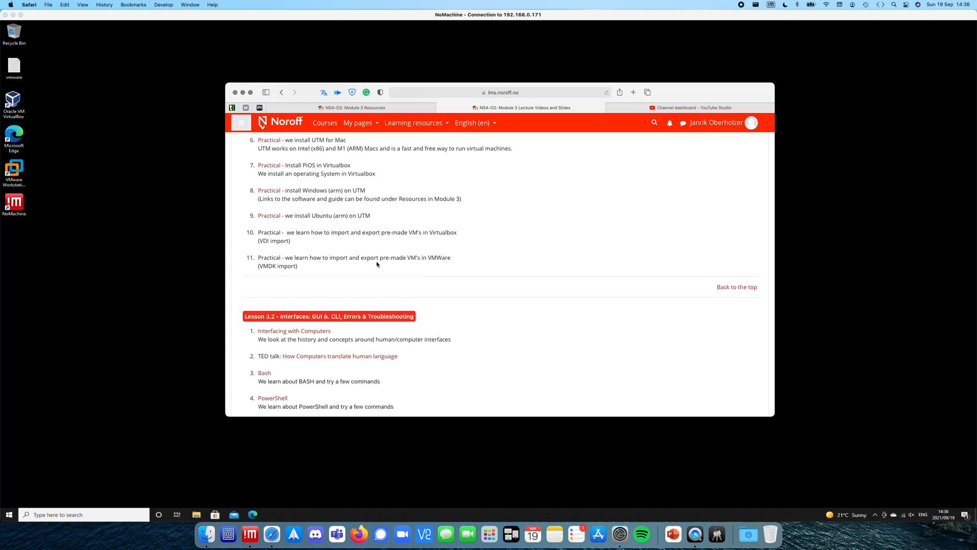
pyautogui.moveTo(273, 249)
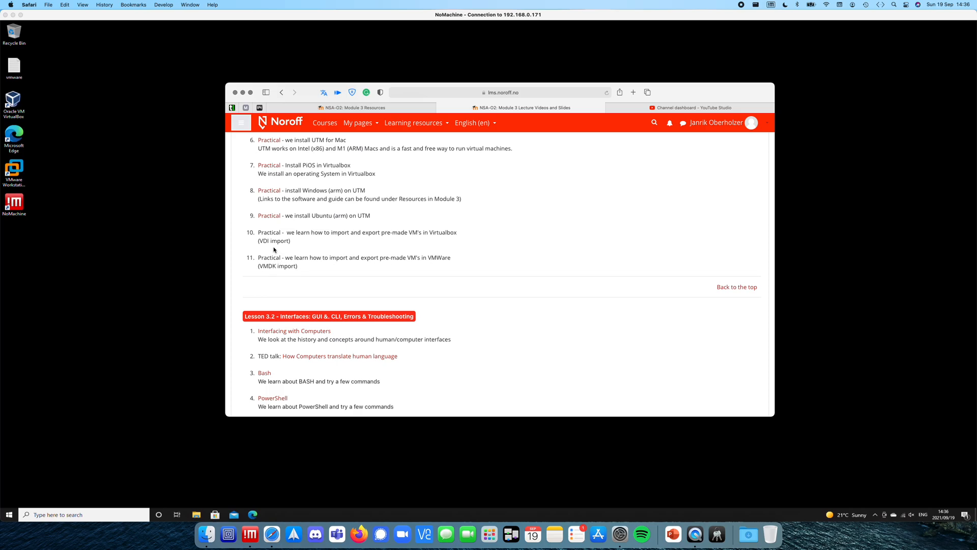
pyautogui.doubleClick(263, 240)
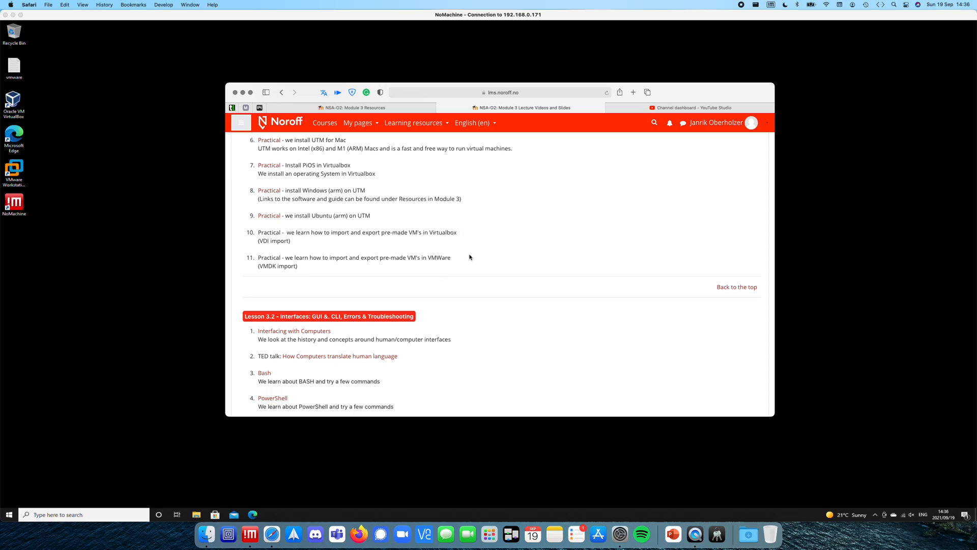
pyautogui.moveTo(411, 264)
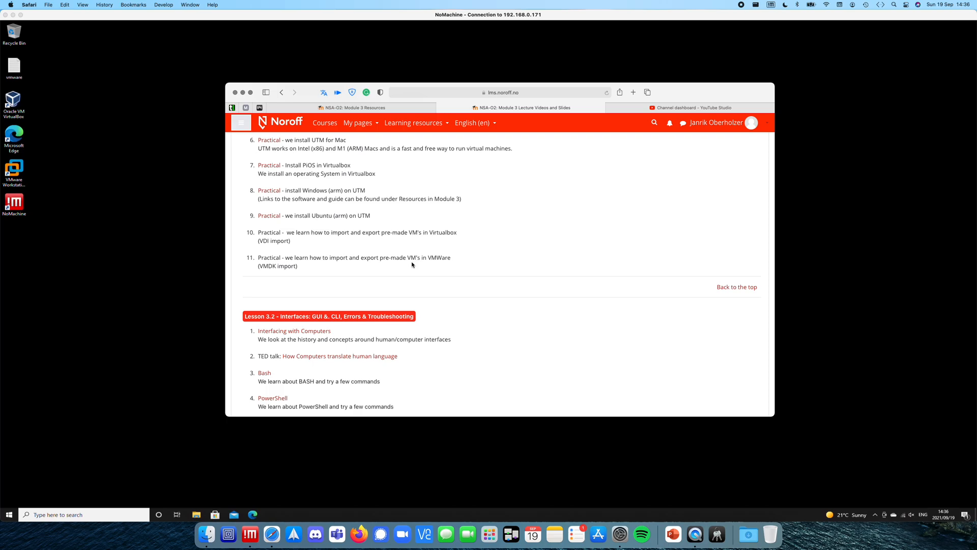
pyautogui.moveTo(272, 82)
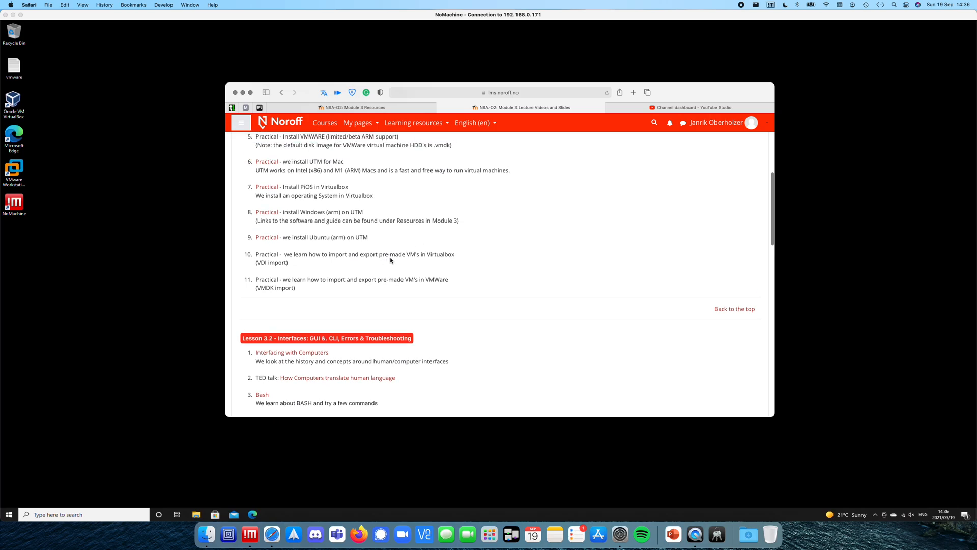
pyautogui.moveTo(462, 259)
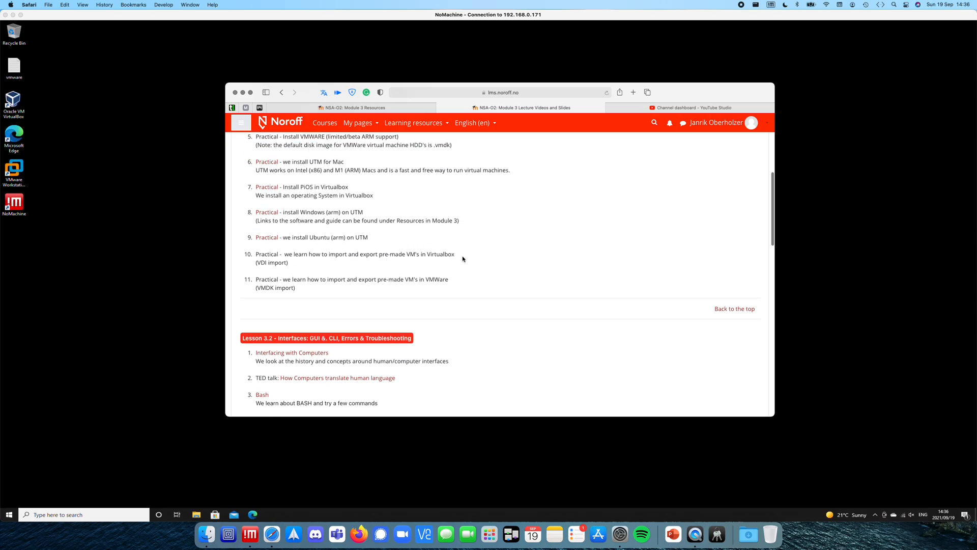
pyautogui.moveTo(388, 107)
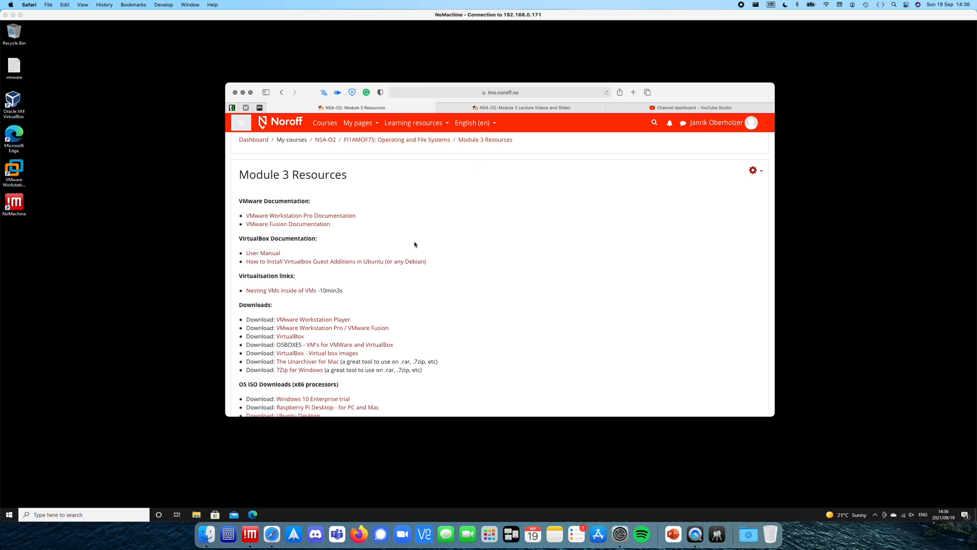
pyautogui.scroll(-3)
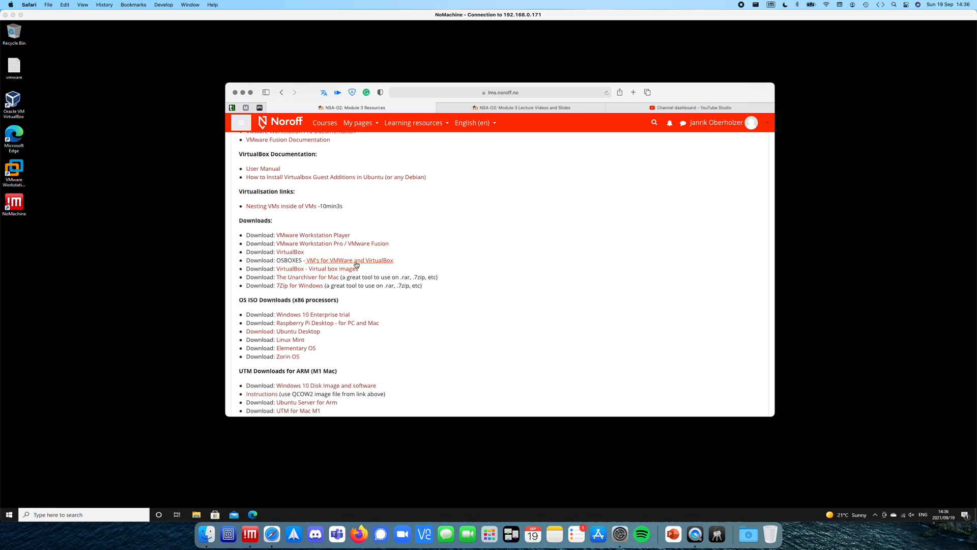
pyautogui.click(349, 260)
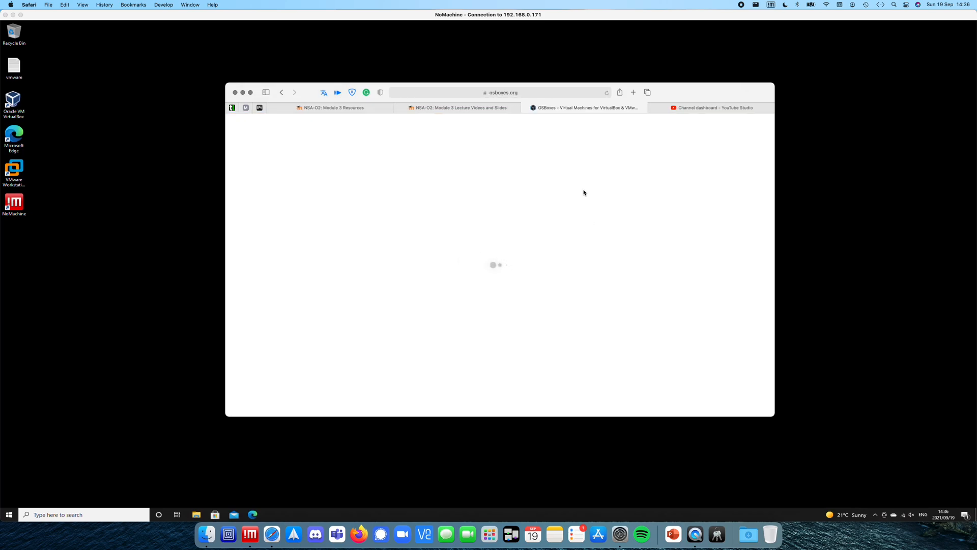
pyautogui.moveTo(613, 173)
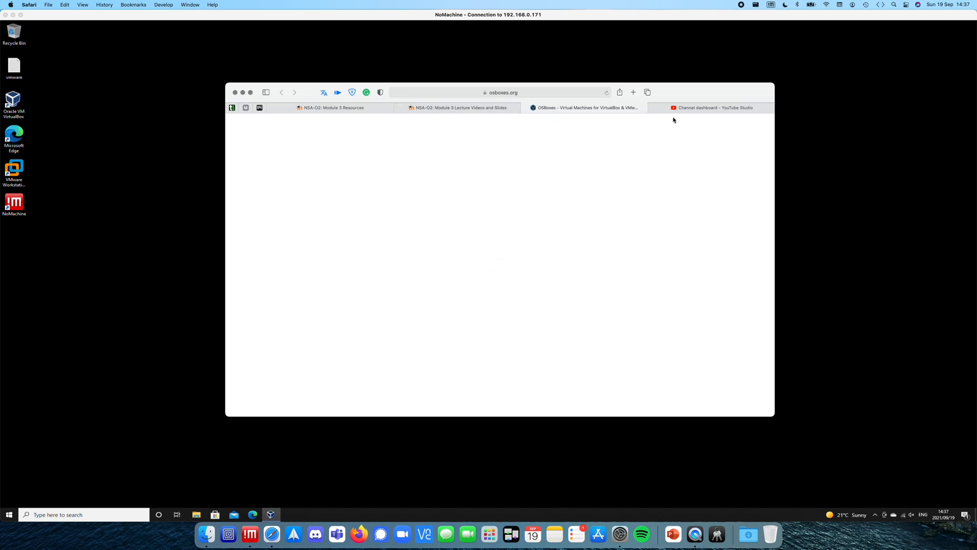
pyautogui.click(334, 107)
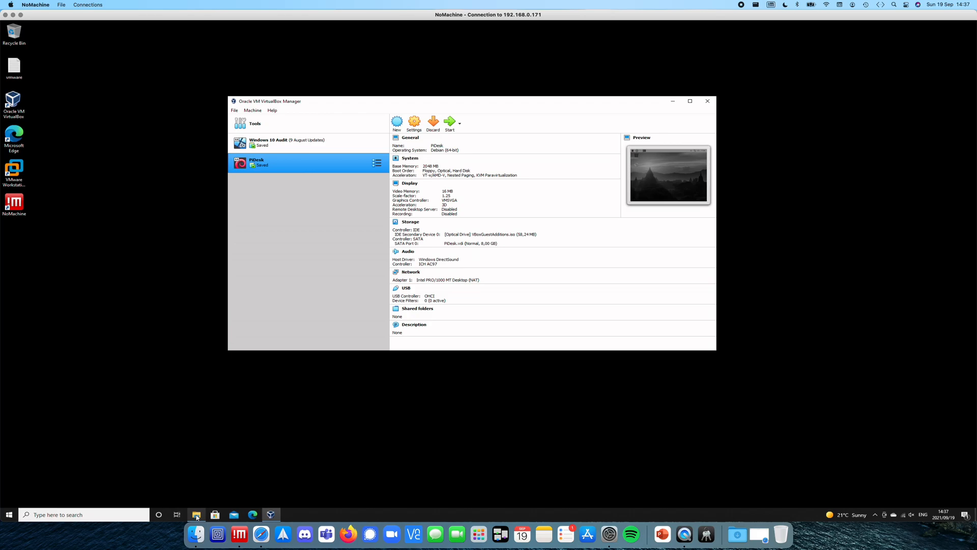
# Browse File Explorer through Documents and Noroff into the Images folder.
pyautogui.click(195, 514)
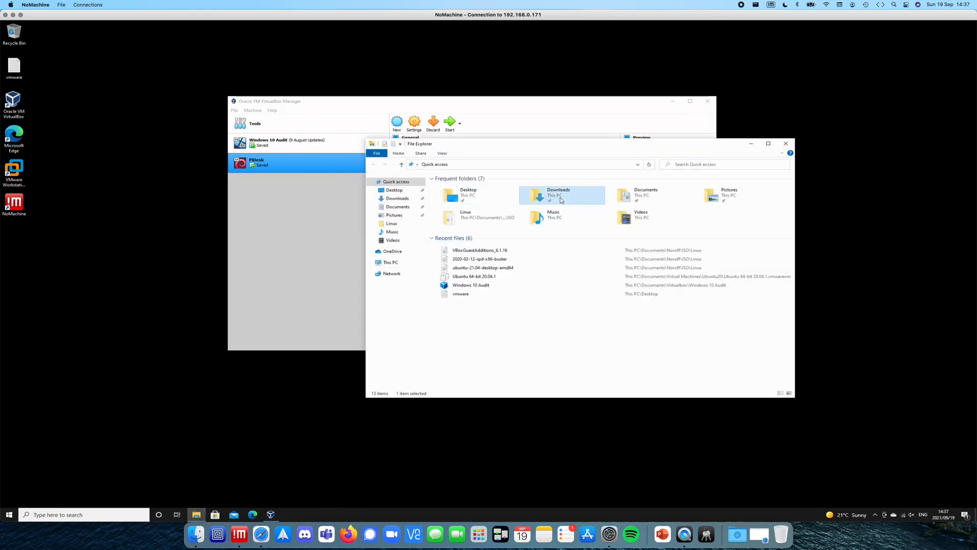
pyautogui.doubleClick(559, 195)
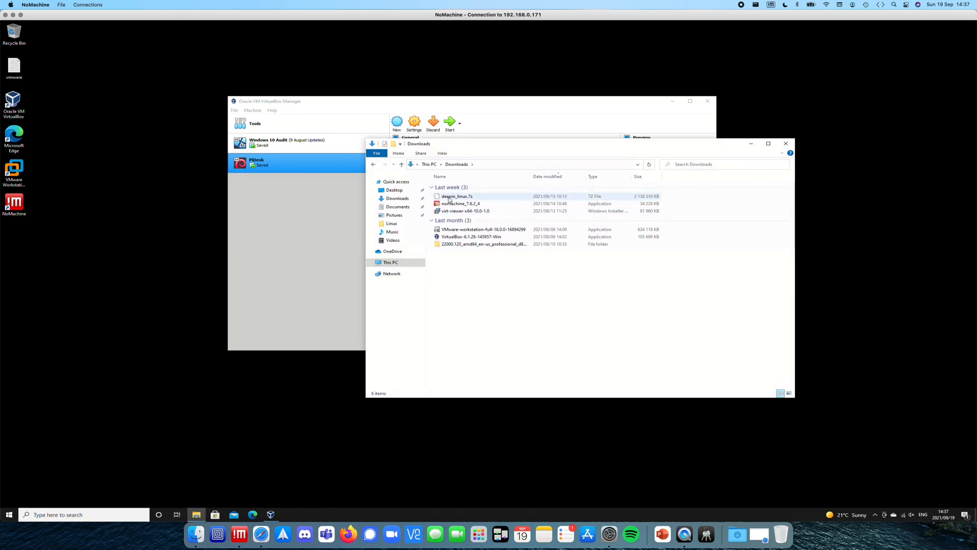
pyautogui.moveTo(474, 199)
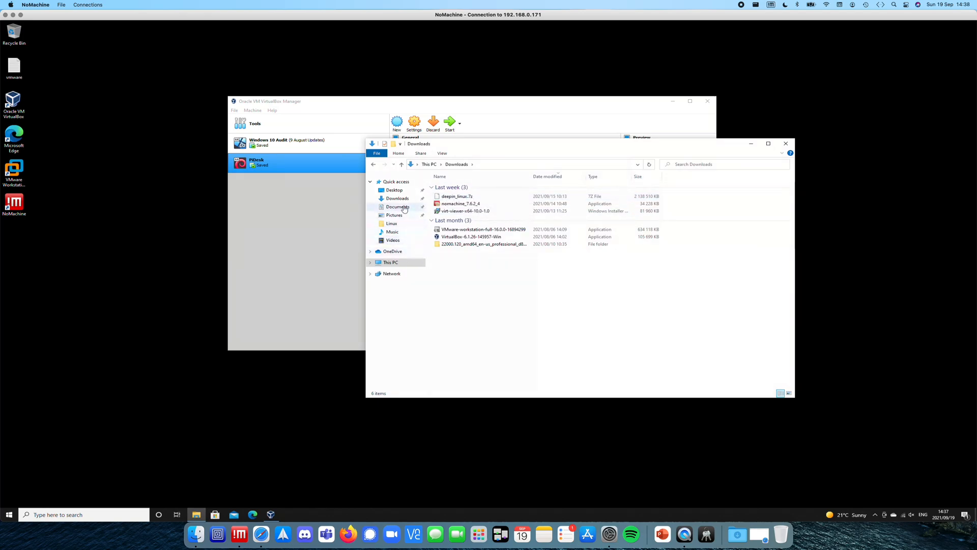
pyautogui.click(398, 207)
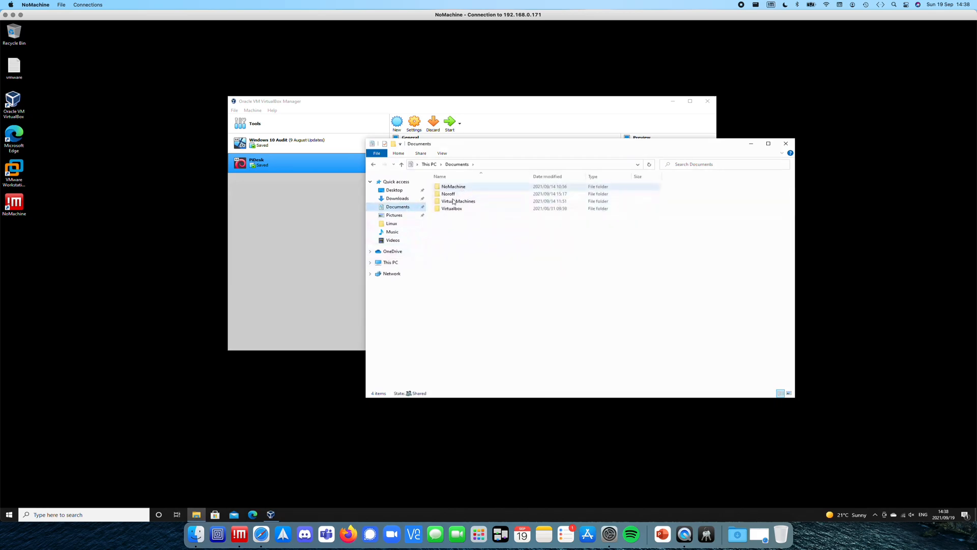
pyautogui.click(448, 193)
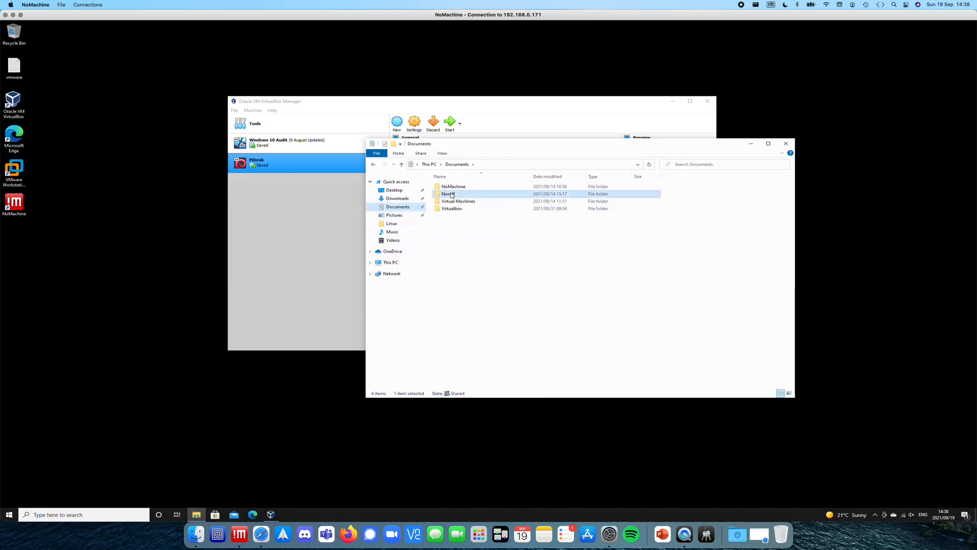
pyautogui.doubleClick(447, 193)
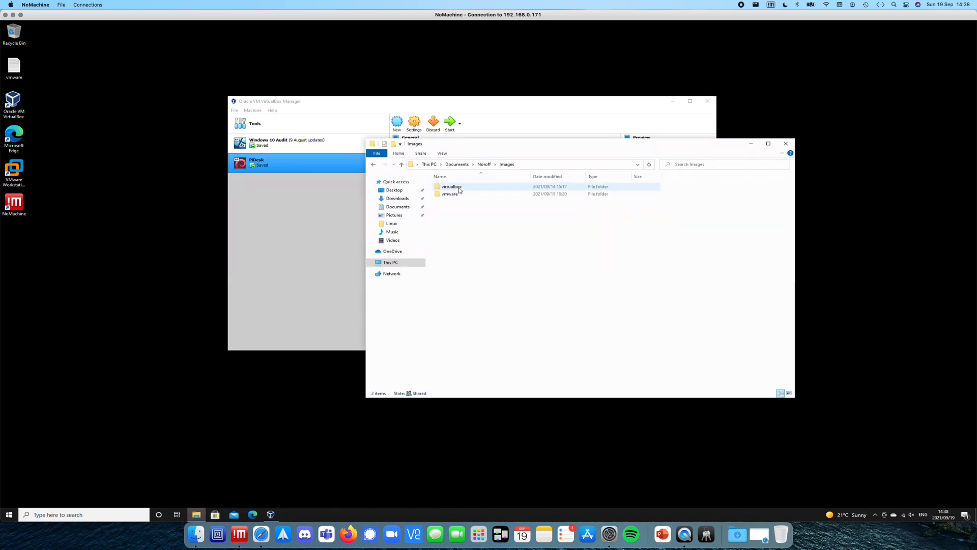
pyautogui.doubleClick(451, 186)
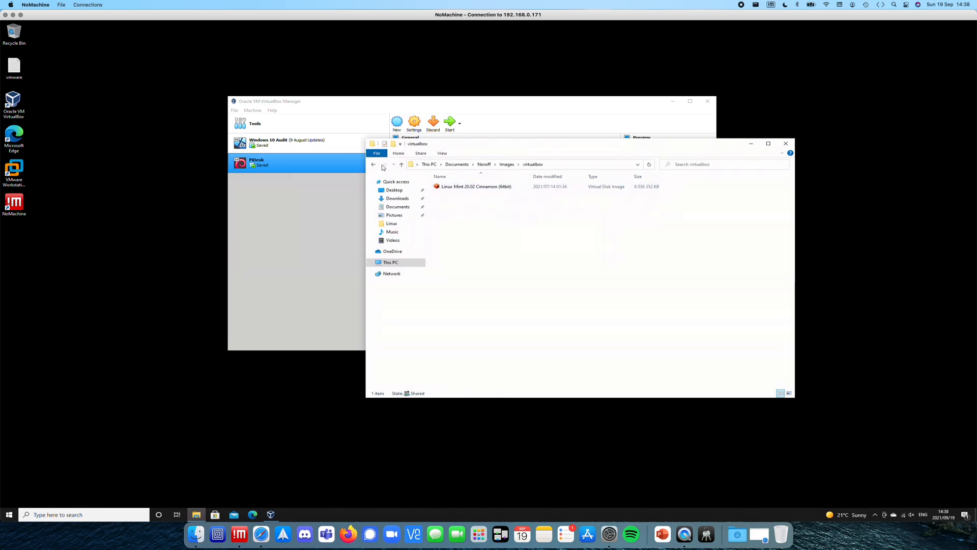
# Enter the vmware images folder and widen the Type column to read the Deepin disk's file type.
pyautogui.click(373, 164)
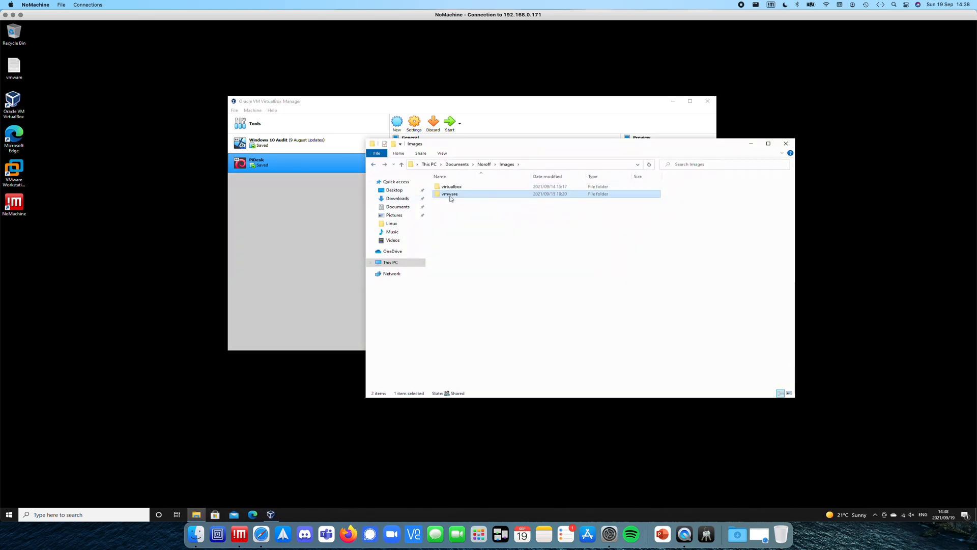
pyautogui.doubleClick(449, 193)
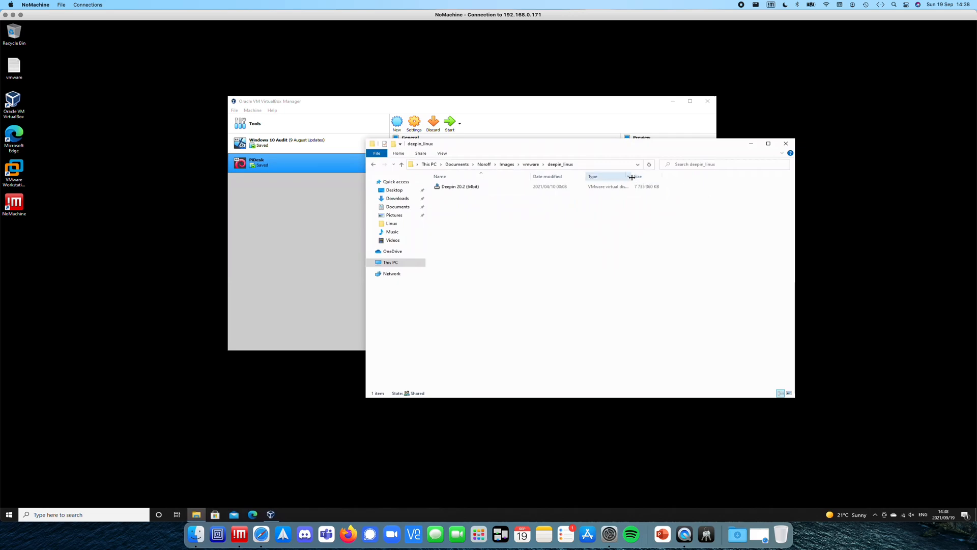
pyautogui.click(458, 187)
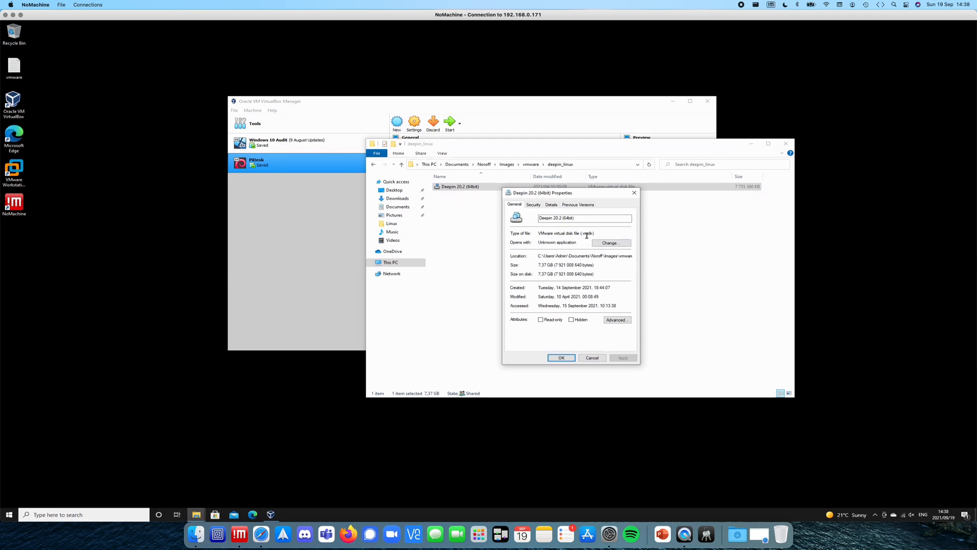
pyautogui.moveTo(587, 356)
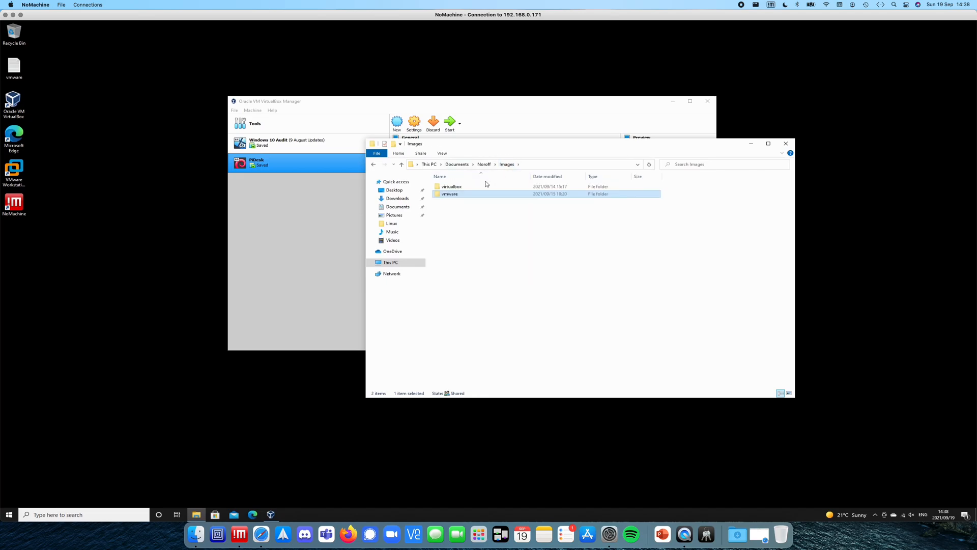
# Locate the Linux Mint 20.02 Cinnamon (64bit) image in the virtualbox folder, then return to VirtualBox Manager.
pyautogui.doubleClick(451, 186)
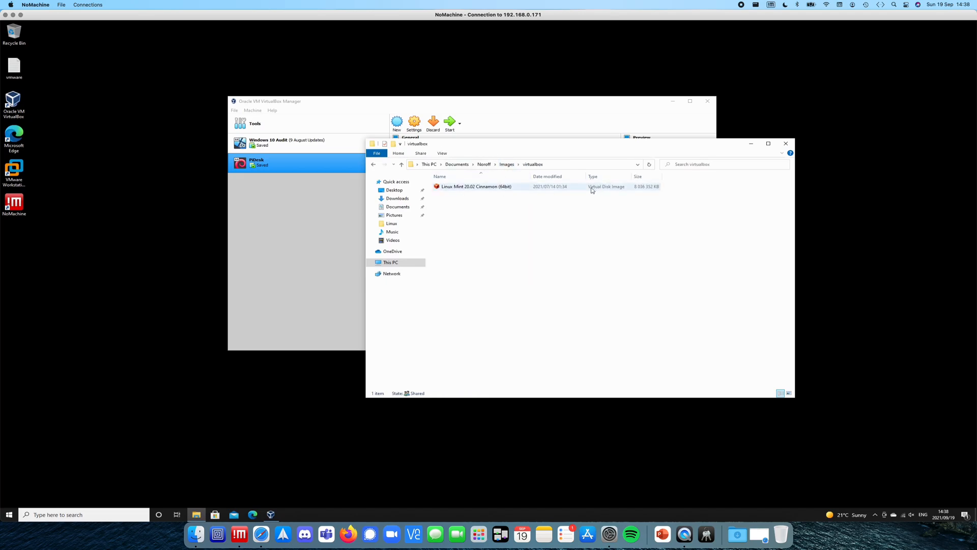
pyautogui.rightClick(476, 186)
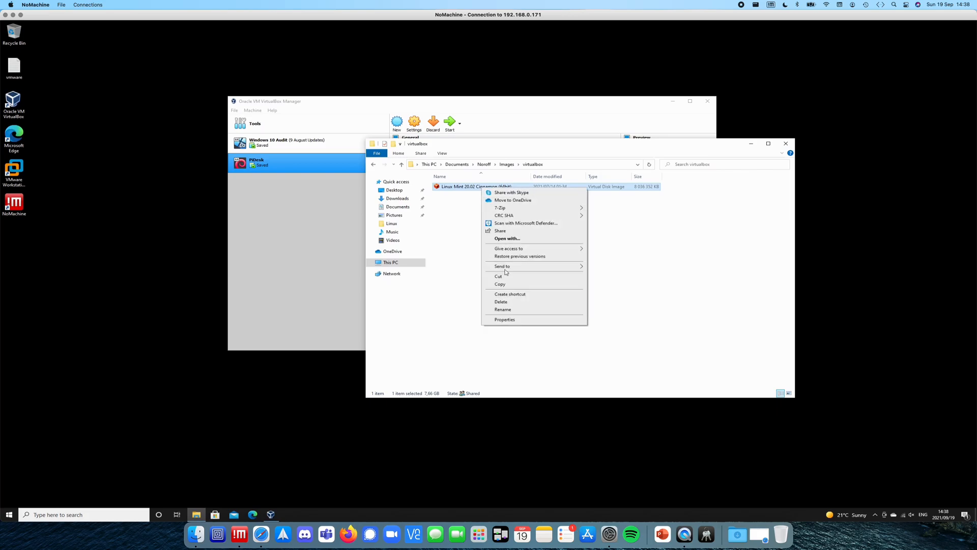
pyautogui.click(504, 318)
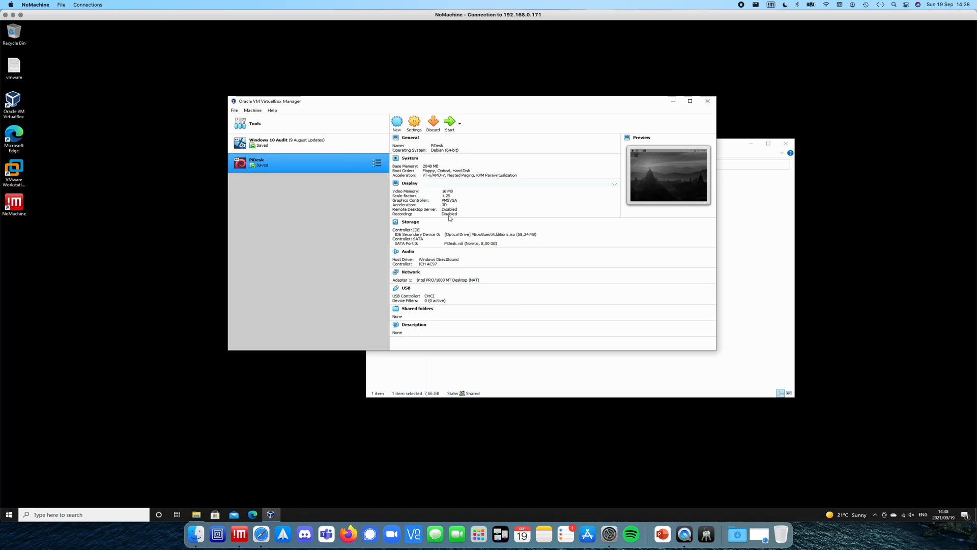
pyautogui.moveTo(396, 121)
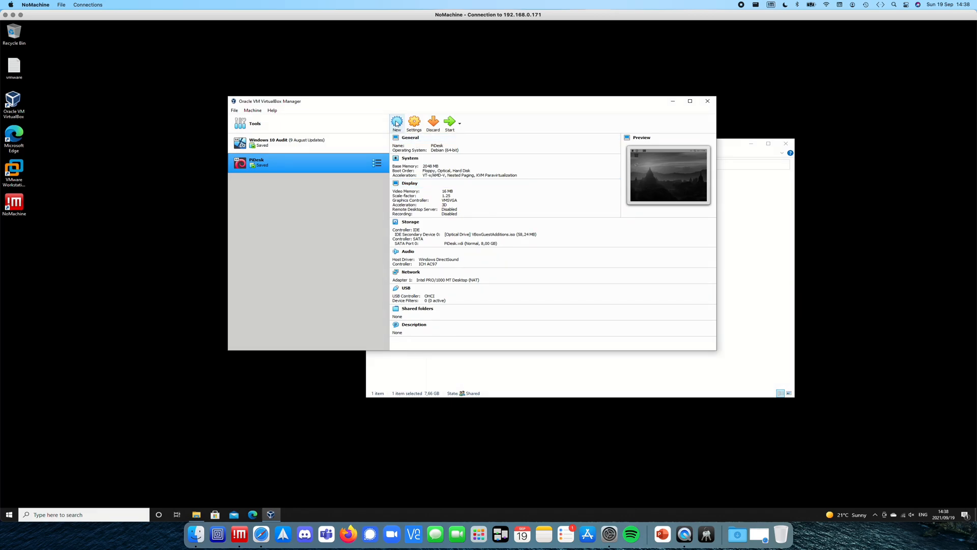
# Start a new VM named Linux Mint with Documents\Virtualbox as its machine folder.
pyautogui.click(396, 122)
pyautogui.write('U')
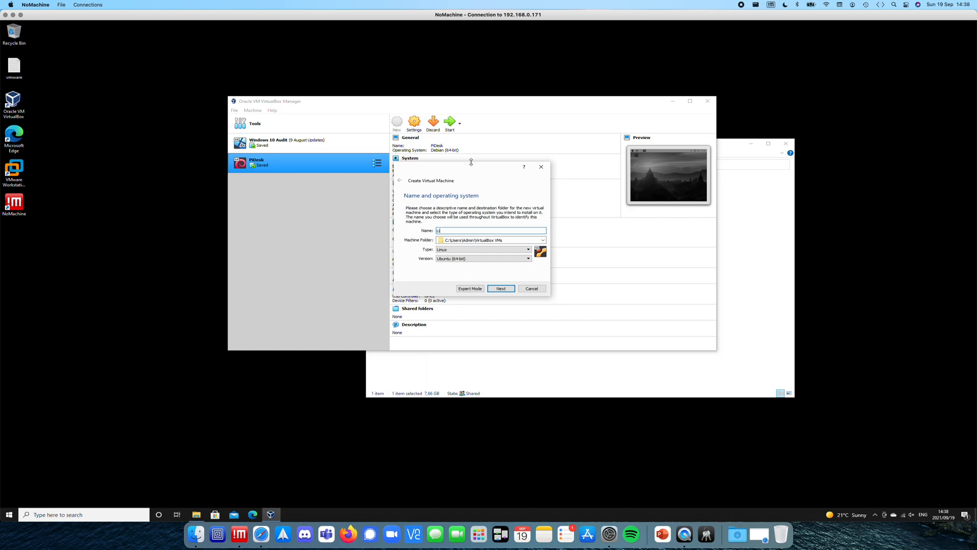
pyautogui.write('Linux Mint')
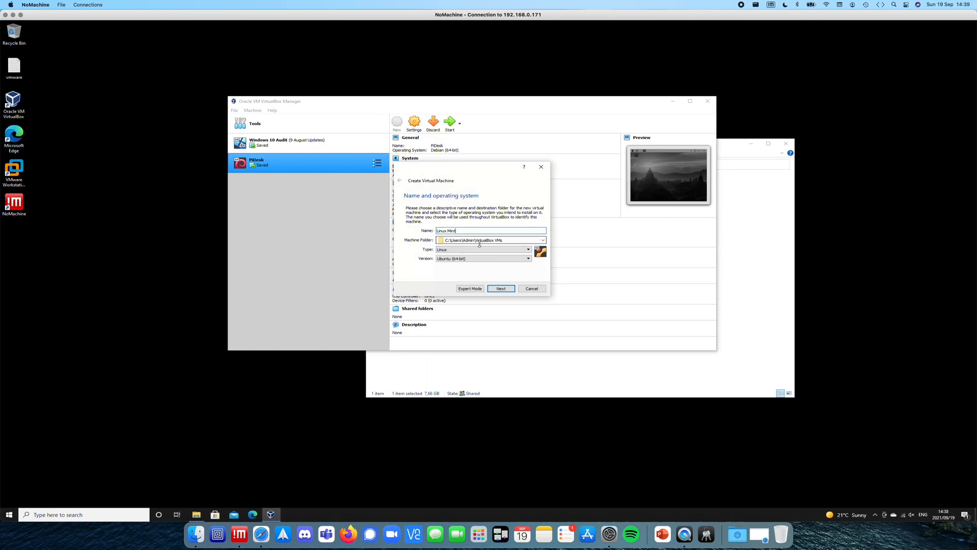
pyautogui.click(541, 240)
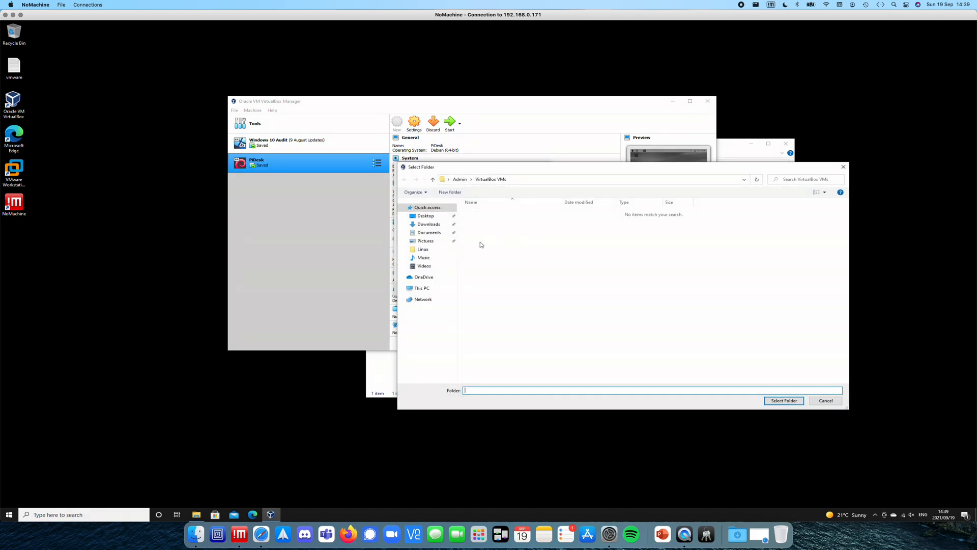
pyautogui.click(429, 232)
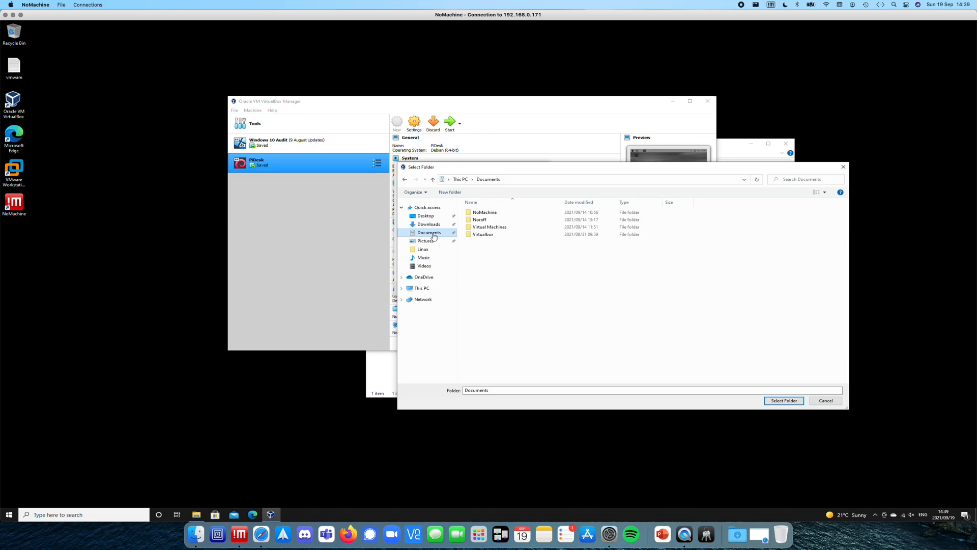
pyautogui.doubleClick(482, 234)
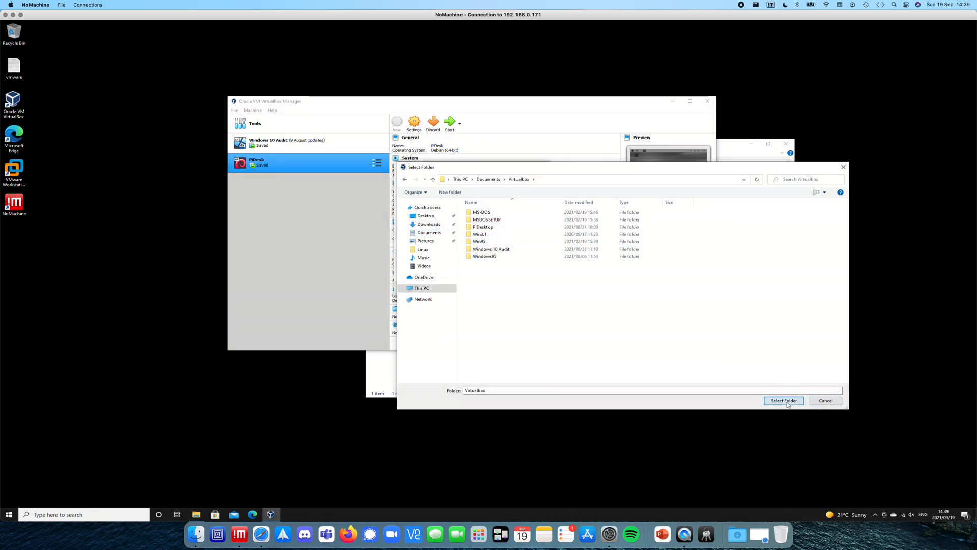
pyautogui.click(783, 400)
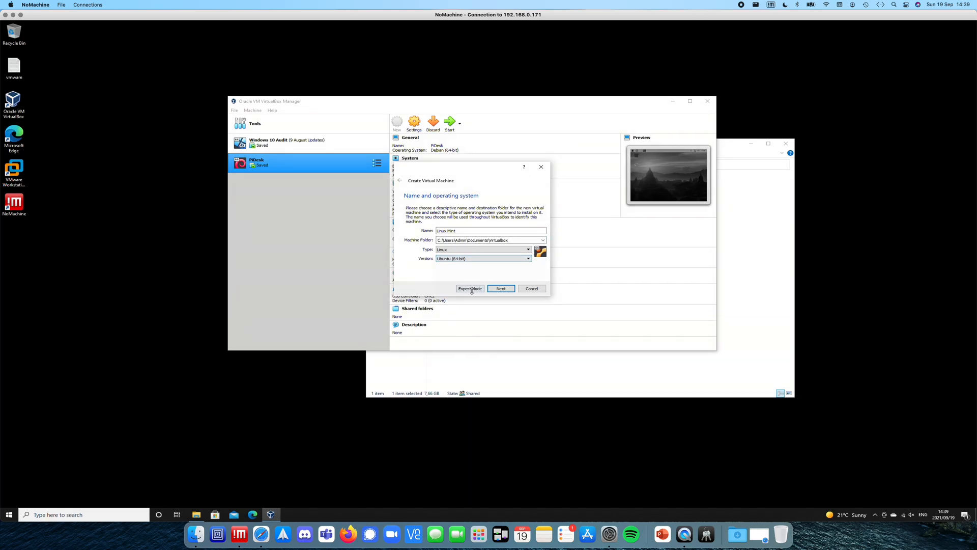
# Switch to Expert Mode and choose to use an existing virtual hard disk file.
pyautogui.click(469, 288)
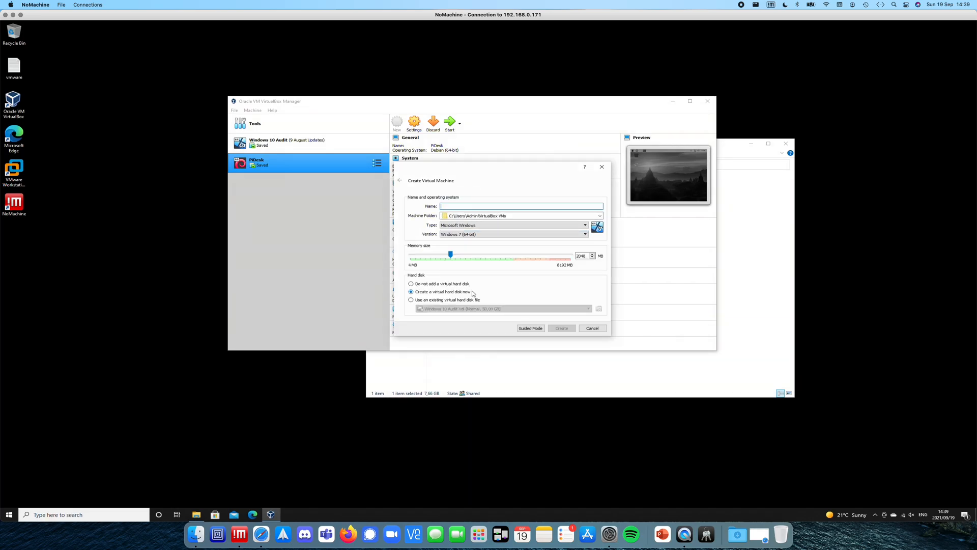
pyautogui.moveTo(497, 252)
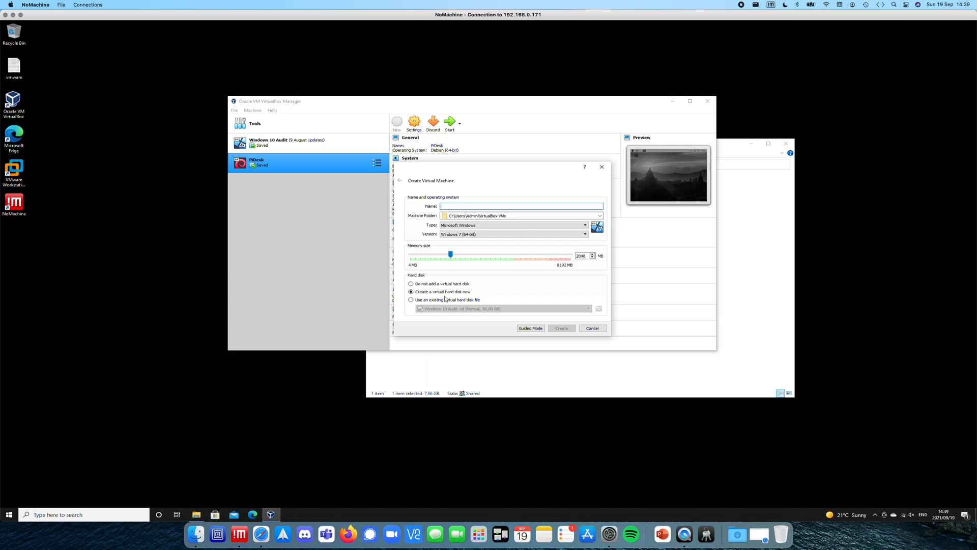
pyautogui.click(410, 300)
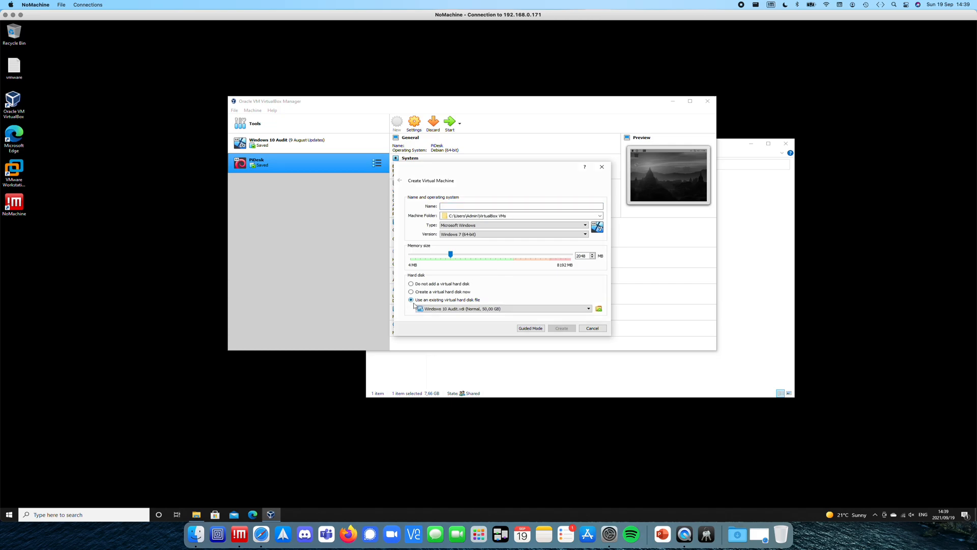
pyautogui.moveTo(481, 303)
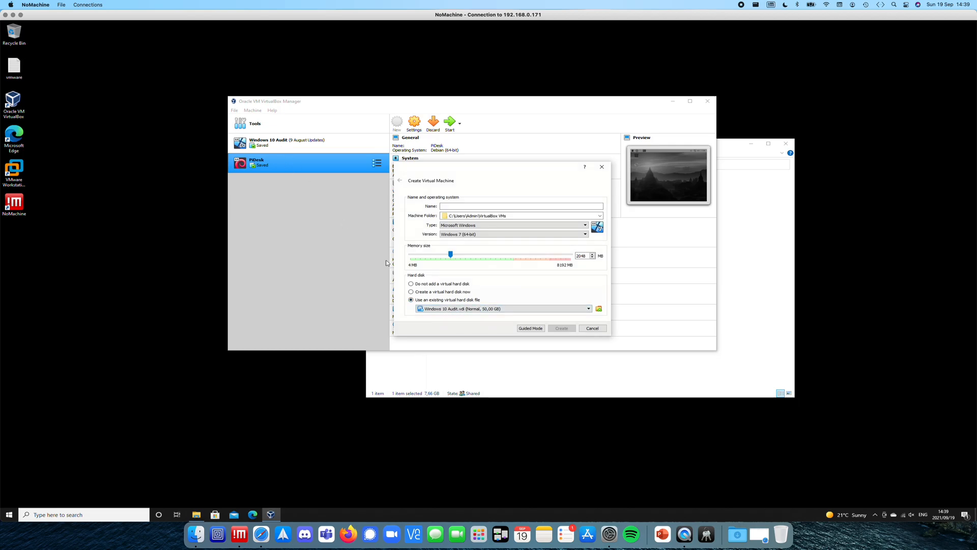
pyautogui.click(522, 206)
pyautogui.write('Linux Mint')
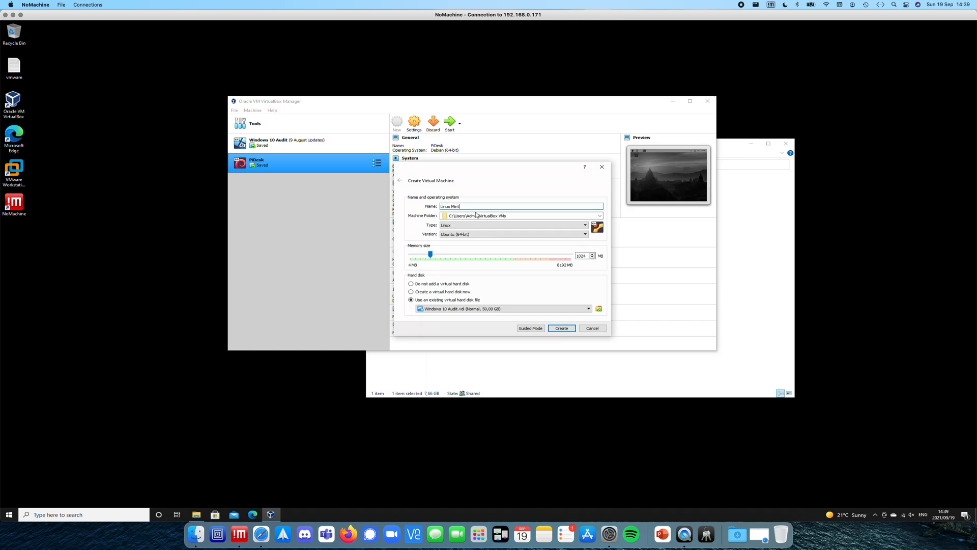
pyautogui.moveTo(467, 223)
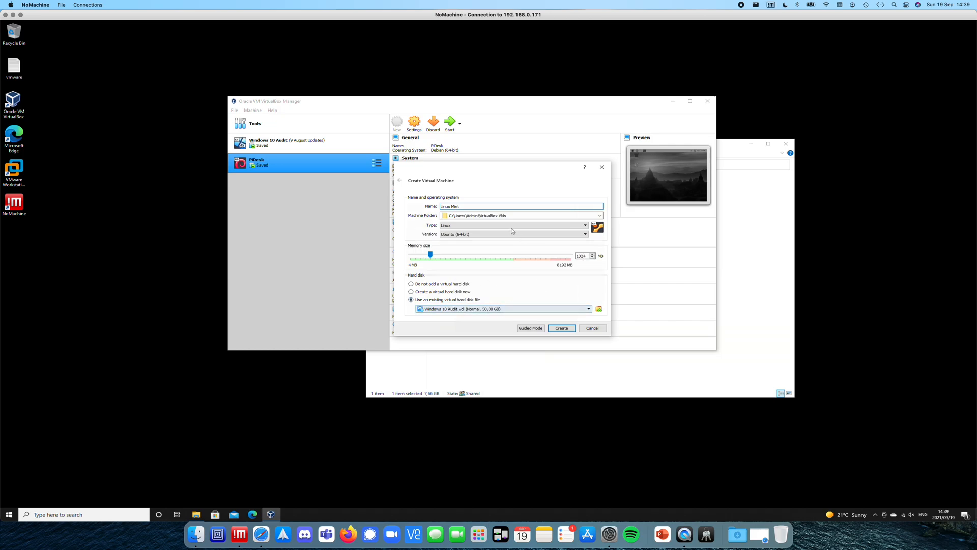
# Set the Machine Folder to Documents\Virtualbox via Other..., then go to browse for the existing disk.
pyautogui.click(598, 215)
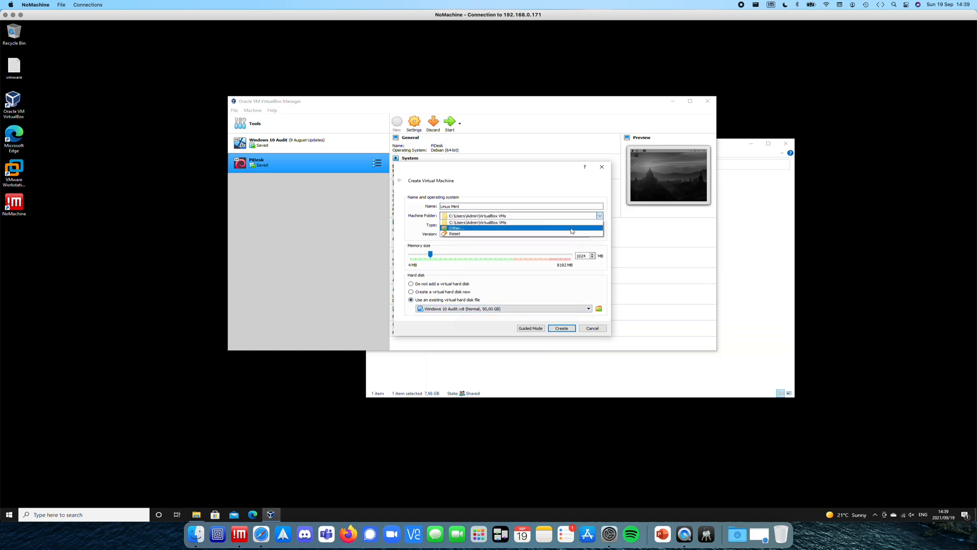
pyautogui.click(456, 227)
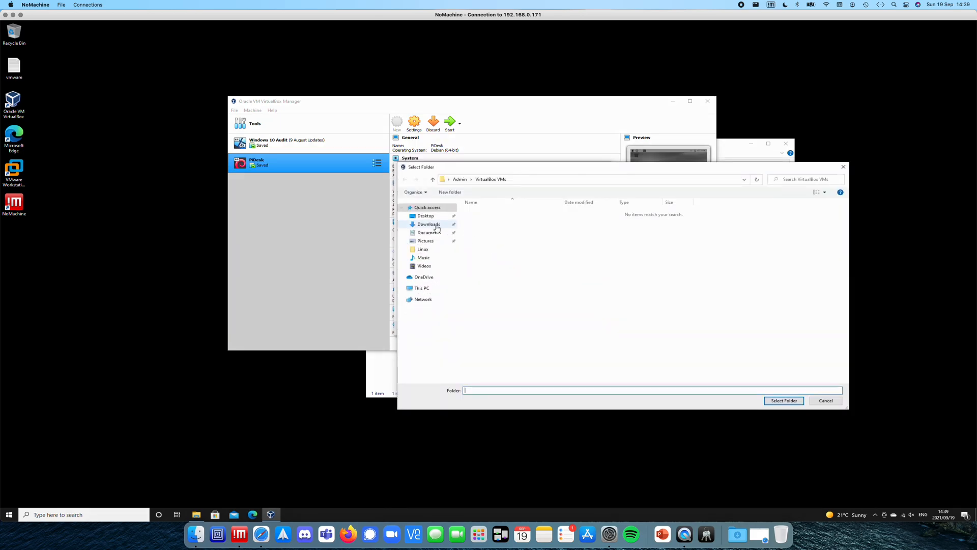
pyautogui.click(428, 232)
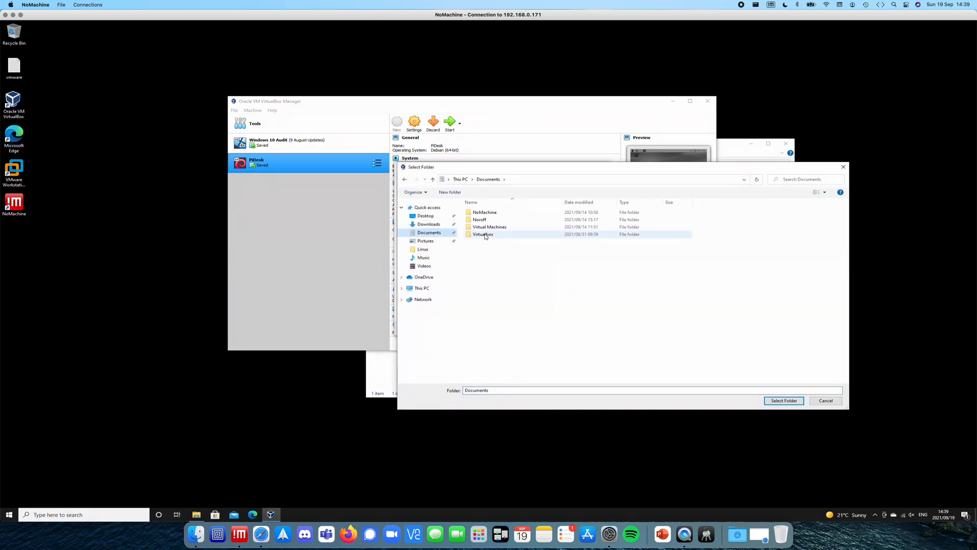
pyautogui.doubleClick(482, 234)
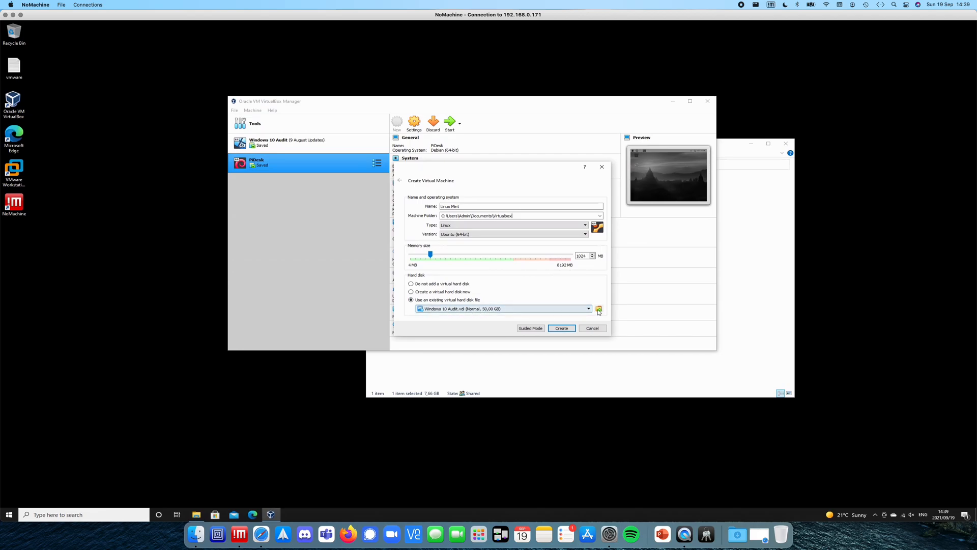
pyautogui.click(598, 308)
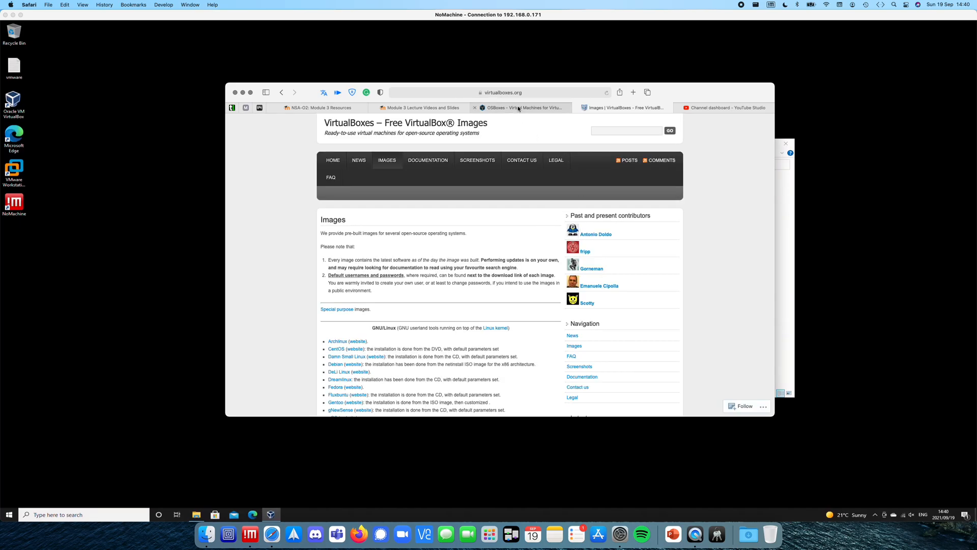
# Scroll through the GNU/Linux pre-built image list on the virtualboxes.org Images page.
pyautogui.scroll(-3)
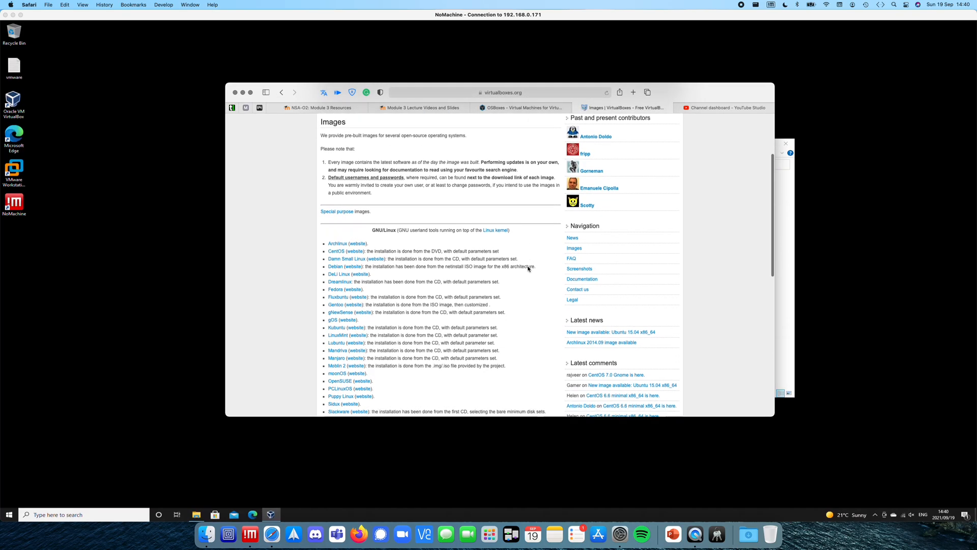
pyautogui.scroll(-3)
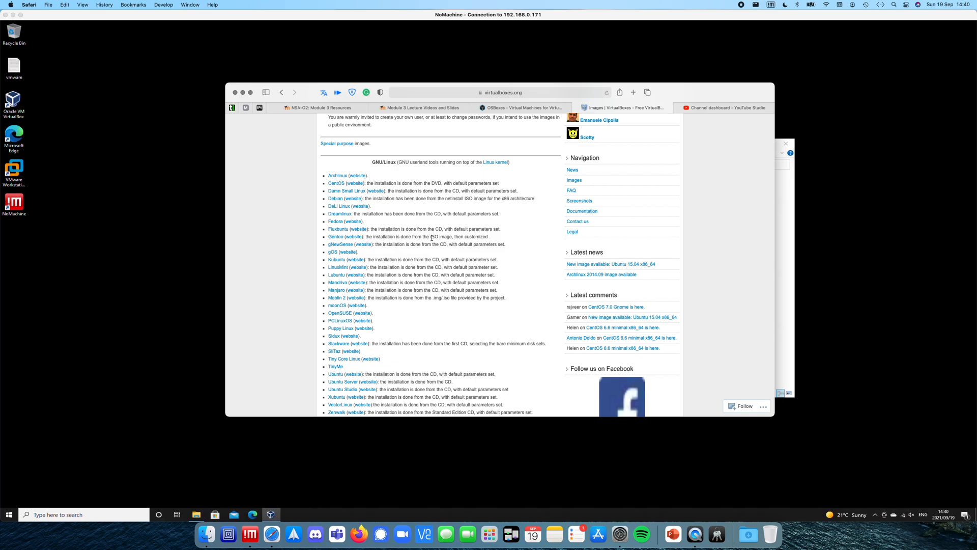
pyautogui.scroll(3)
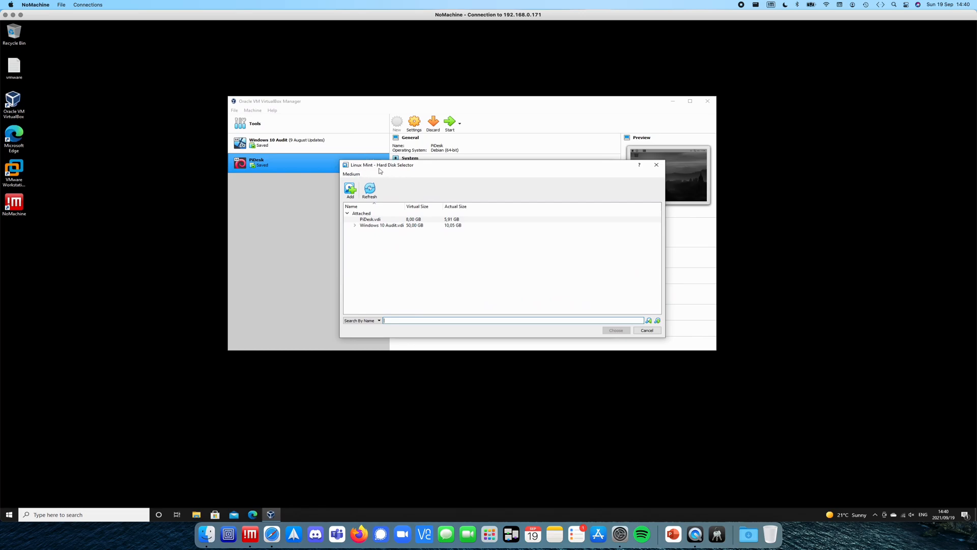
# From the Hard Disk Selector, add a disk by browsing Noroff > Images > virtualbox to the Linux Mint 20.02 Cinnamon image.
pyautogui.click(370, 218)
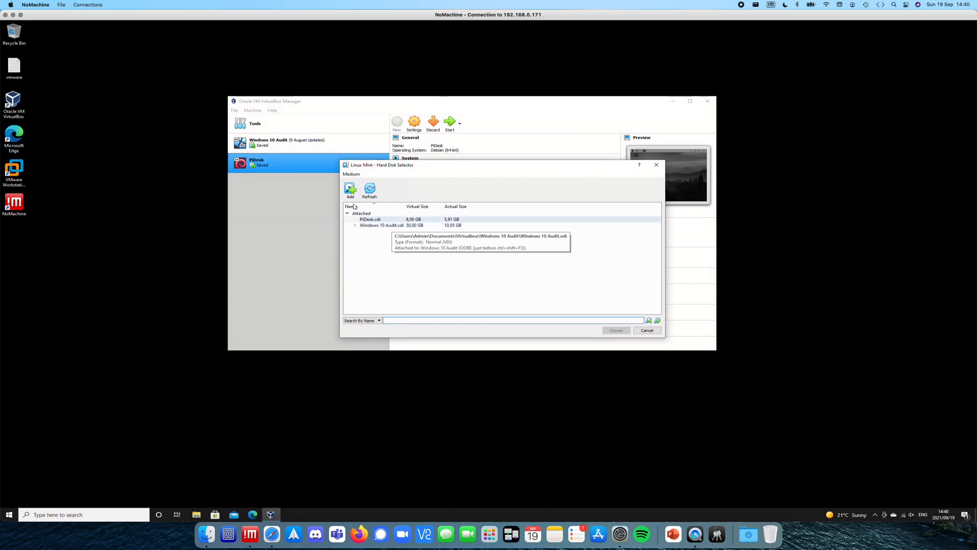
pyautogui.click(349, 190)
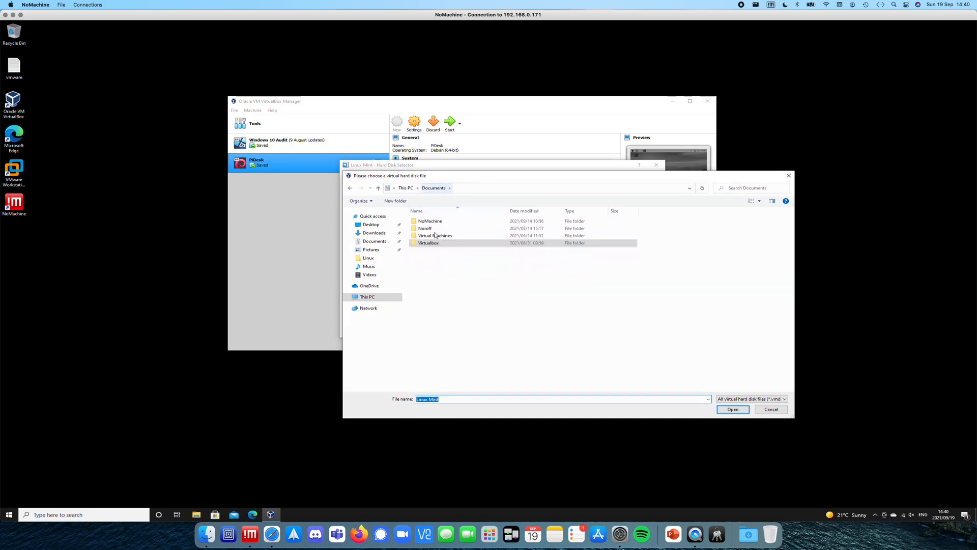
pyautogui.doubleClick(425, 228)
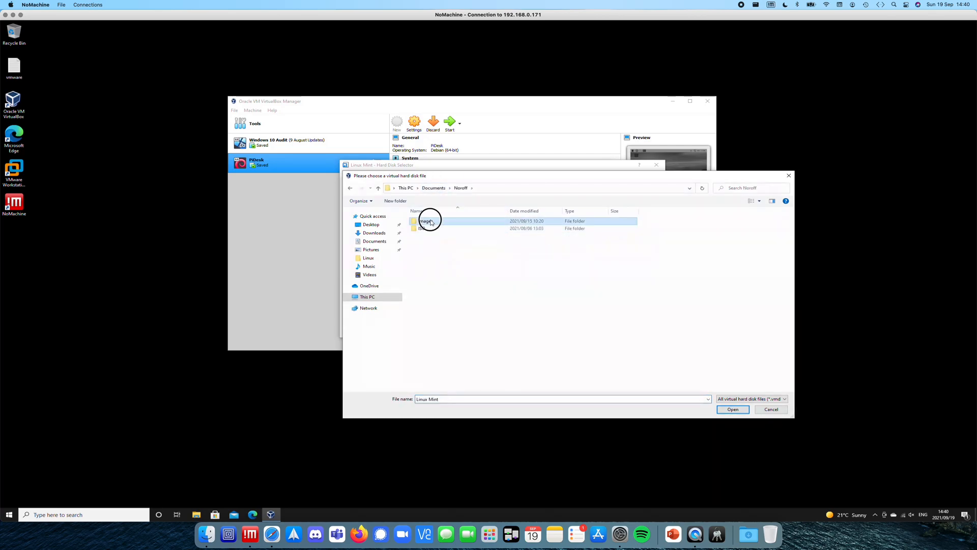
pyautogui.doubleClick(429, 221)
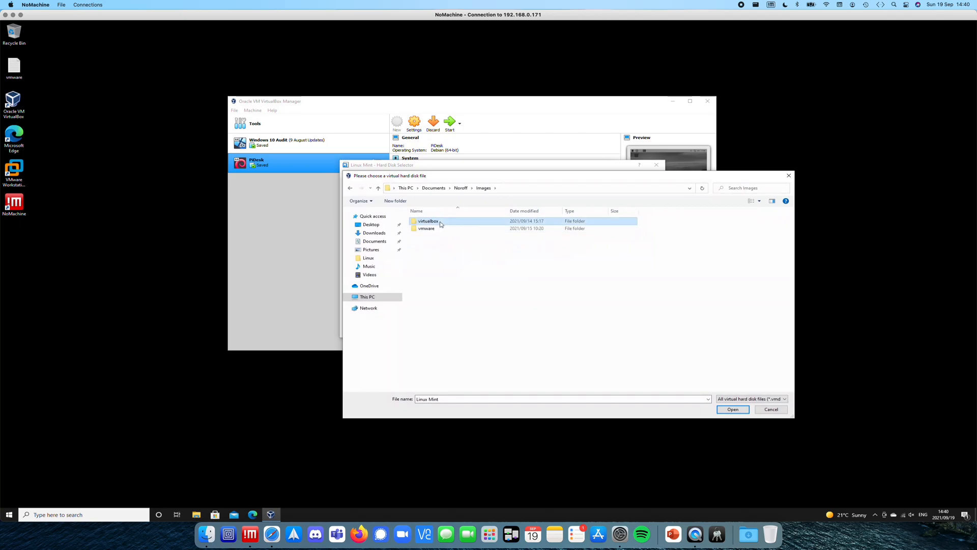
pyautogui.doubleClick(428, 221)
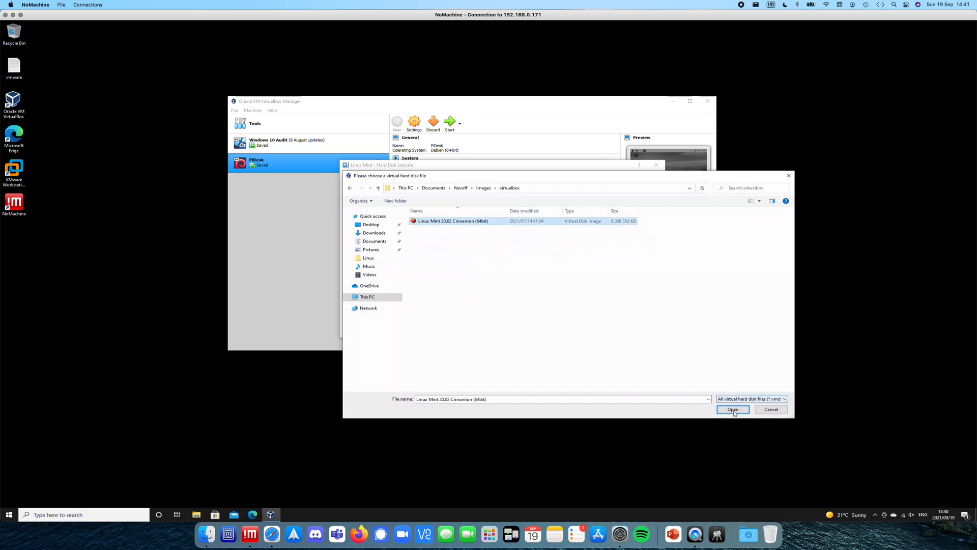
pyautogui.click(733, 409)
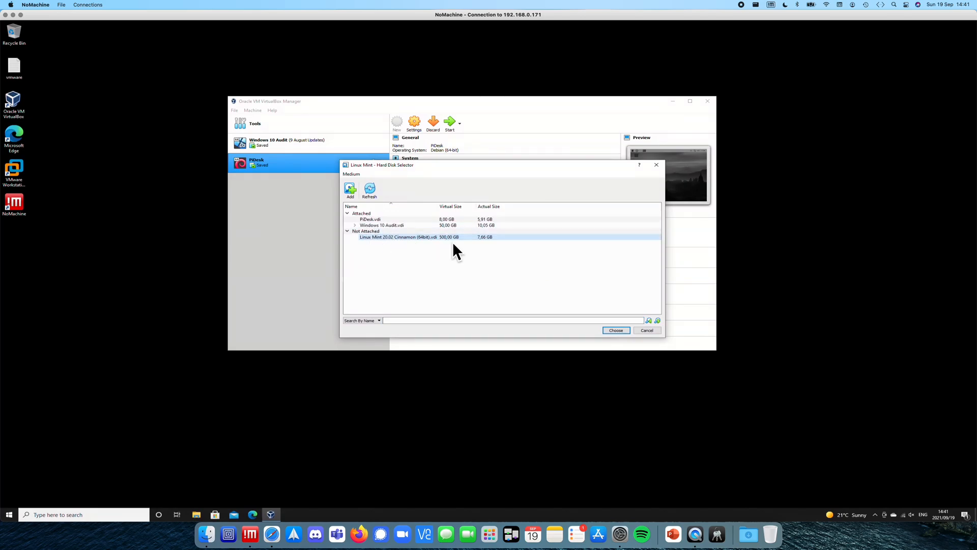
pyautogui.moveTo(432, 243)
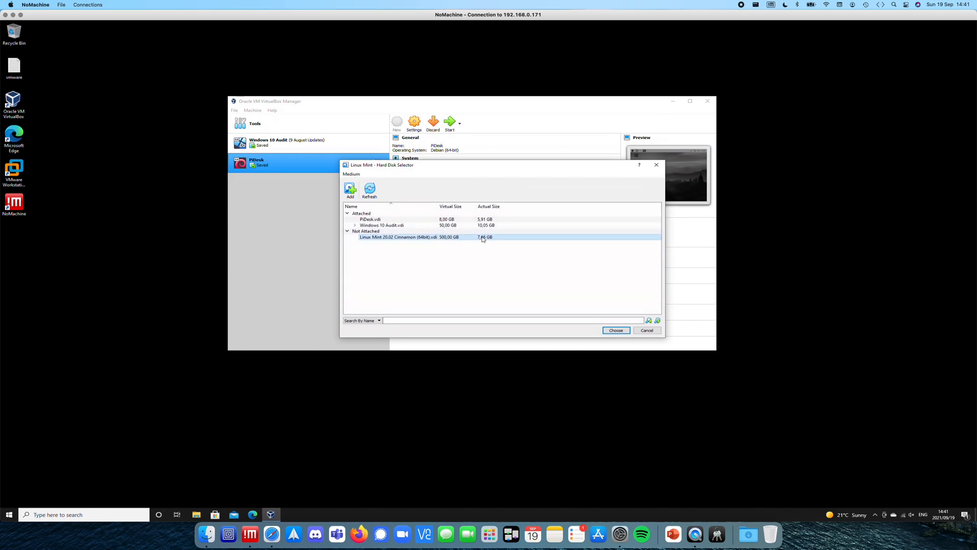
# Choose the Linux Mint 20.02 Cinnamon (64bit).vdi as the new machine's hard disk.
pyautogui.click(615, 330)
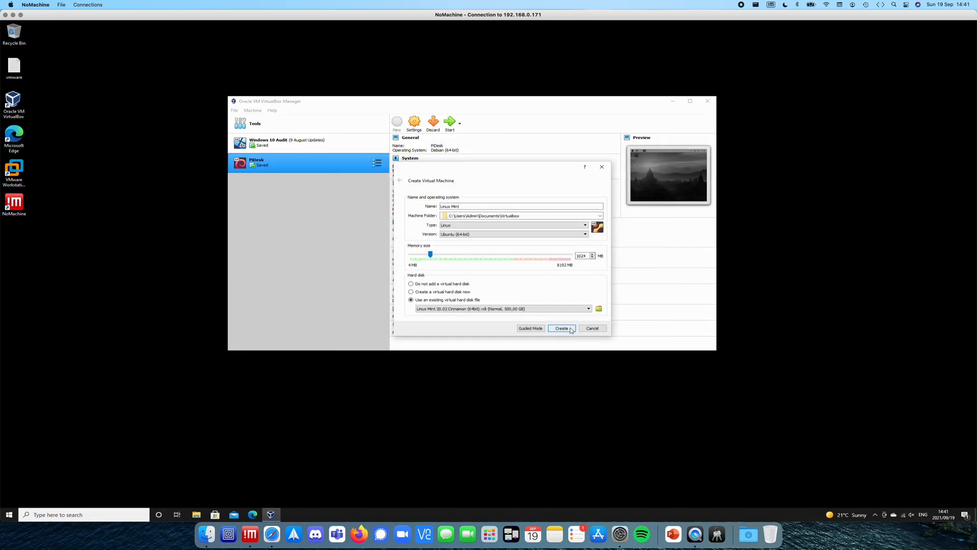
# Create the Linux Mint VM and select it to review its Ubuntu 64-bit, 1024 MB, 500 GB disk details.
pyautogui.click(559, 328)
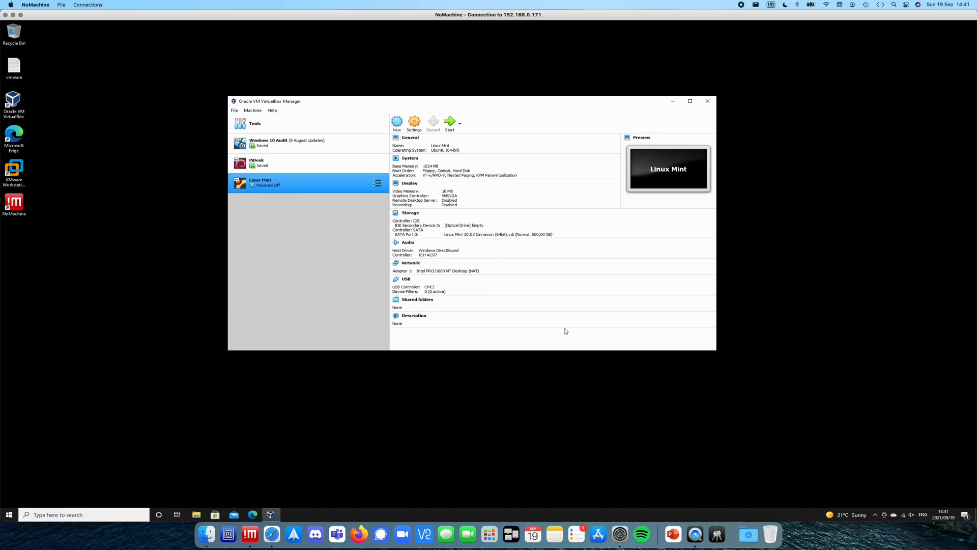
pyautogui.moveTo(599, 301)
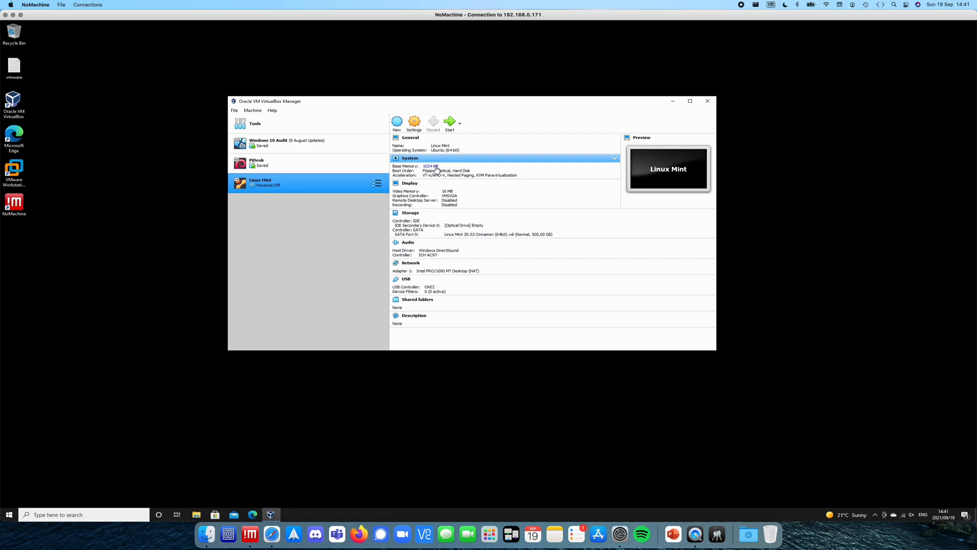
pyautogui.moveTo(447, 177)
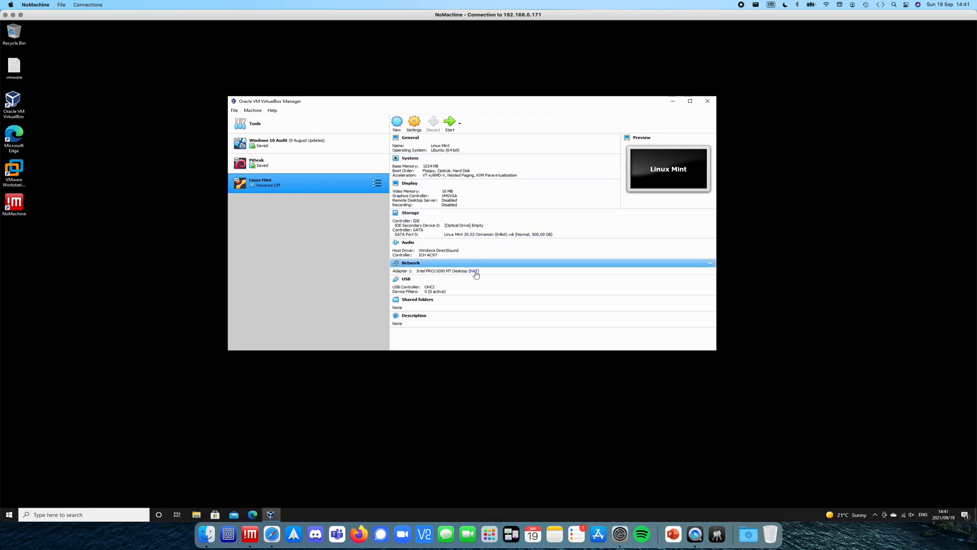
pyautogui.click(409, 158)
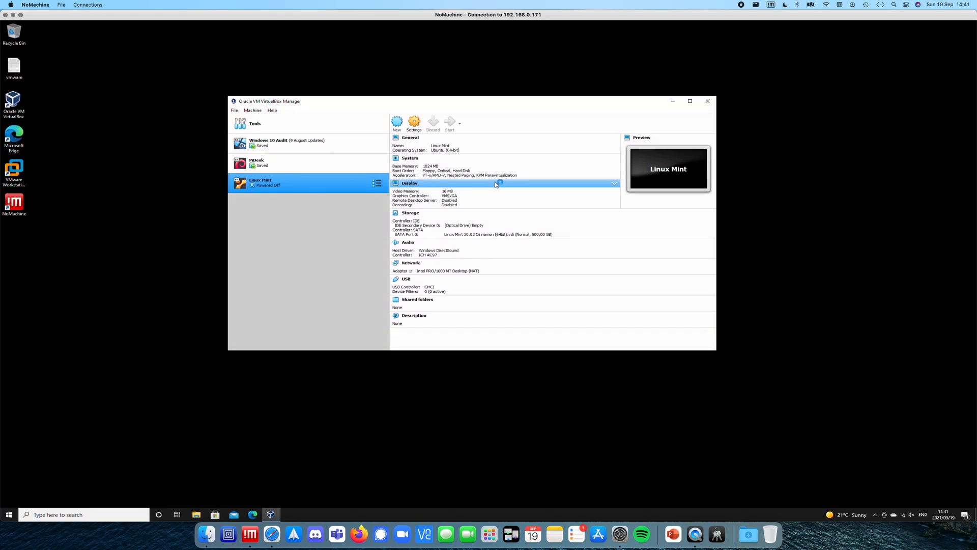
pyautogui.click(449, 122)
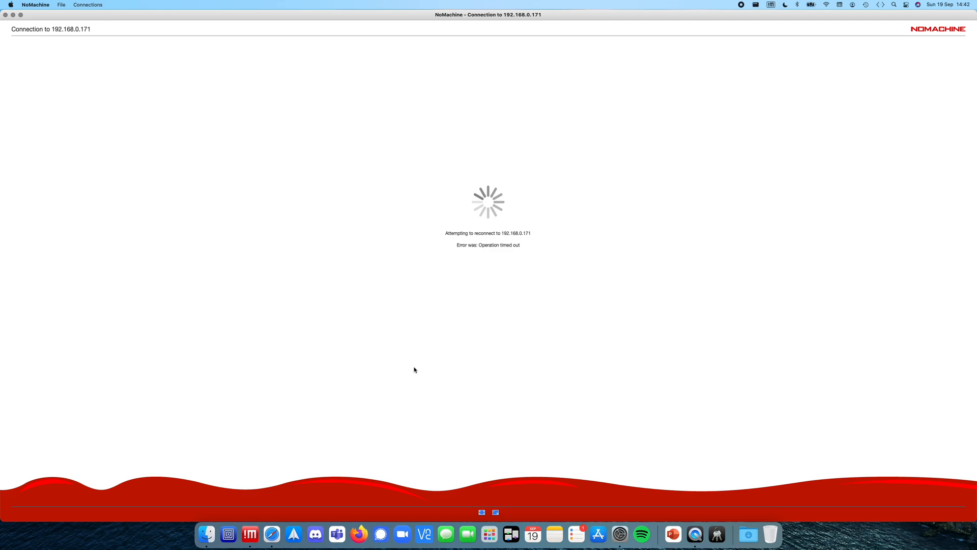
pyautogui.moveTo(393, 451)
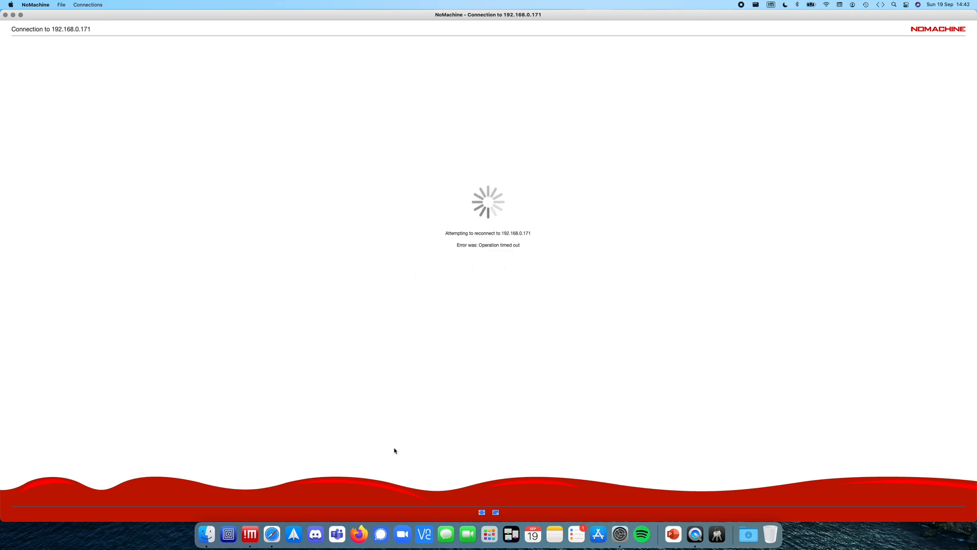
pyautogui.moveTo(395, 448)
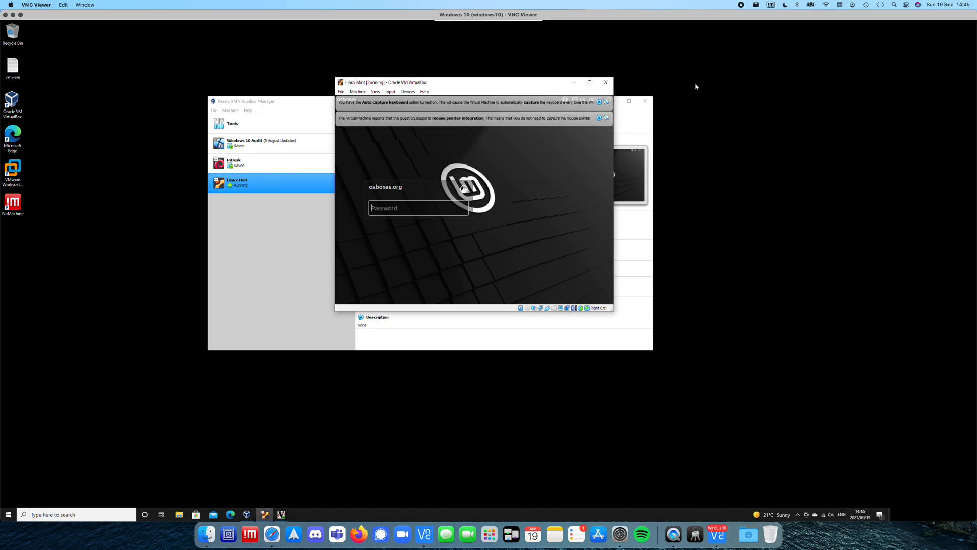
pyautogui.moveTo(423, 208)
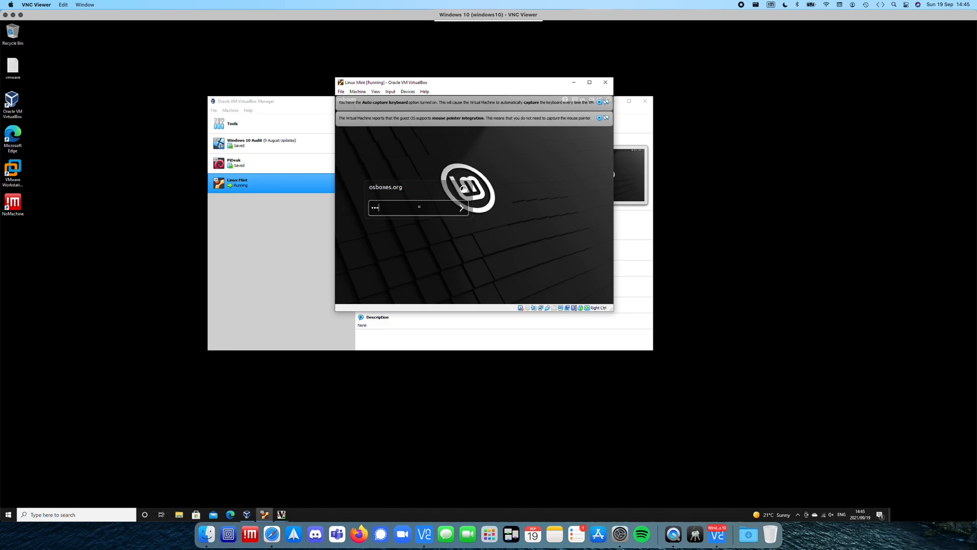
# Log in with the osboxes.org password, dismiss the mouse integration notice and reposition the VM window.
pyautogui.write('••••')
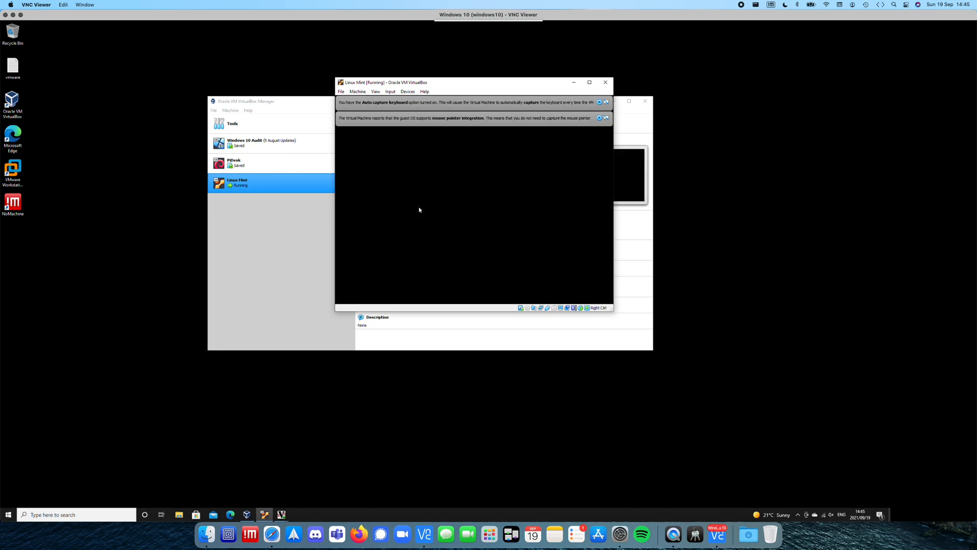
pyautogui.moveTo(572, 142)
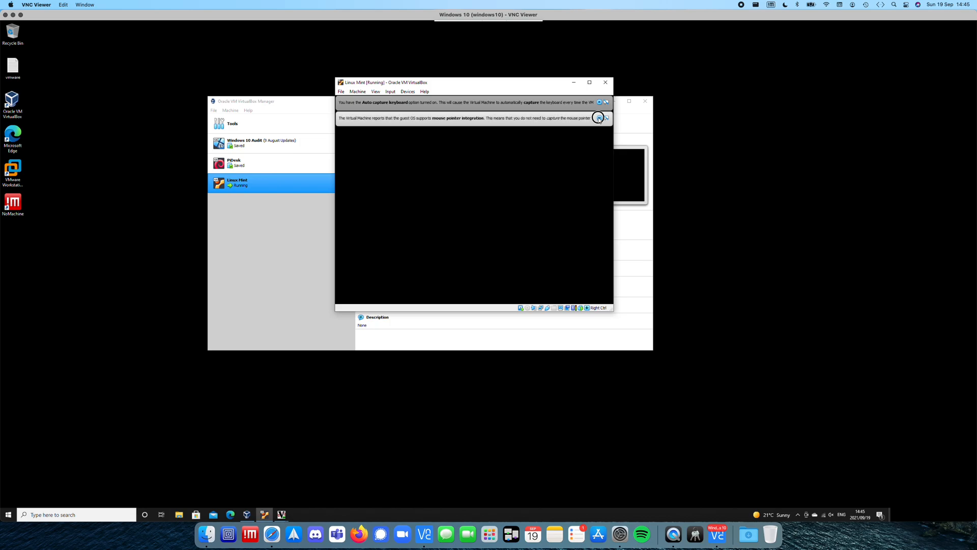
pyautogui.click(598, 118)
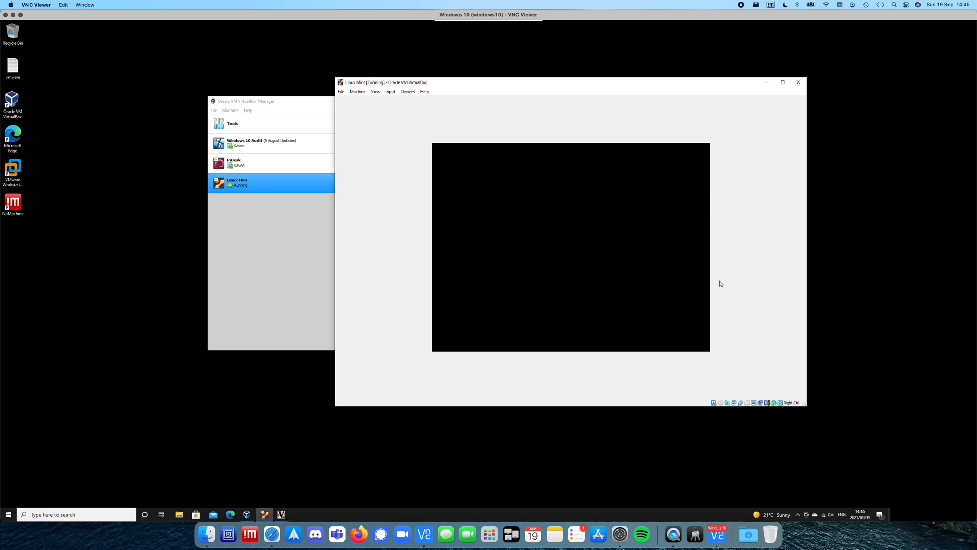
pyautogui.moveTo(381, 82); pyautogui.dragTo(249, 50)
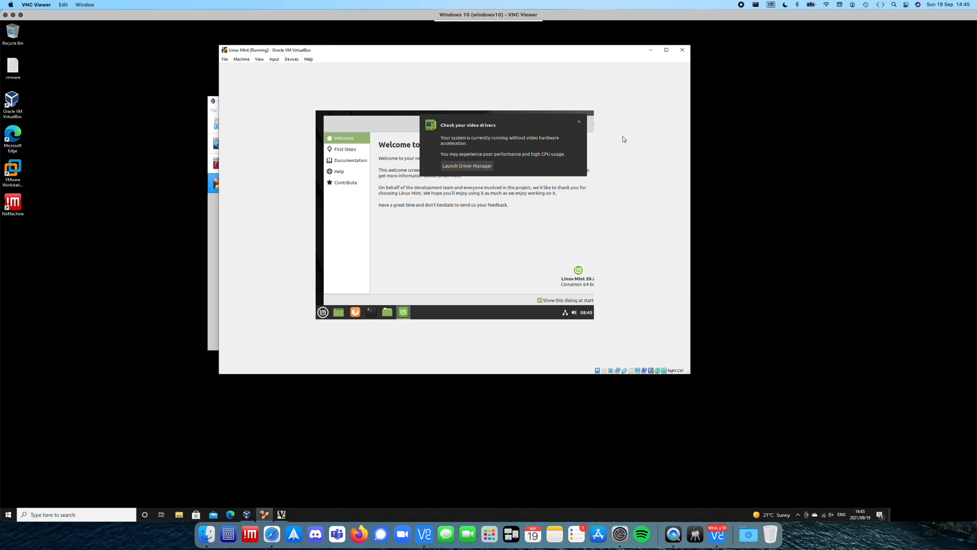
pyautogui.moveTo(455, 140)
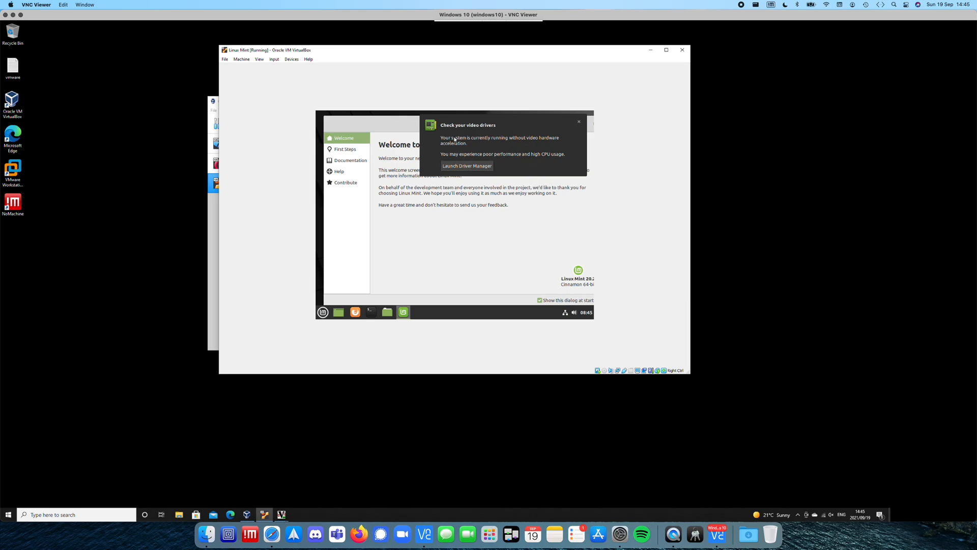
pyautogui.moveTo(514, 176)
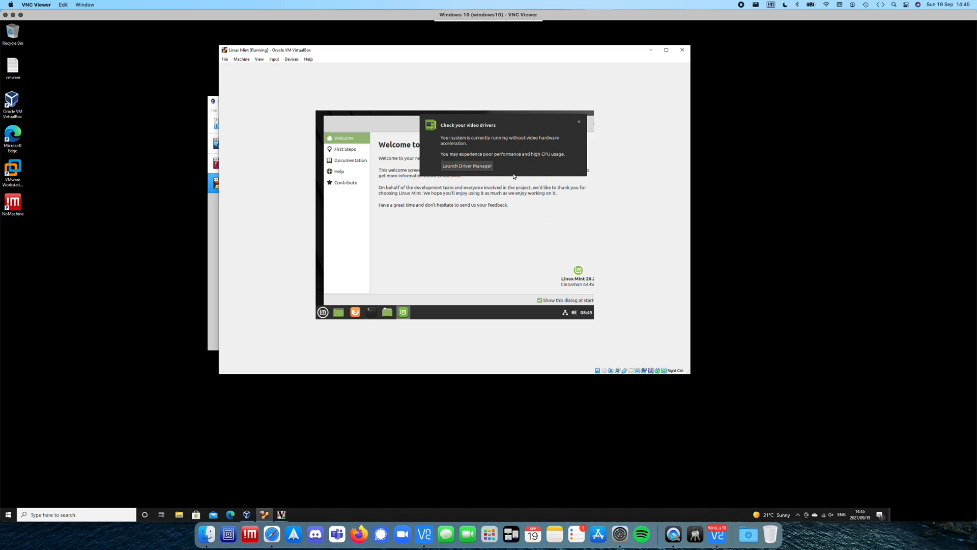
# Dismiss the 'Check your video drivers' notice and bring up the Cinnamon application menu.
pyautogui.click(578, 121)
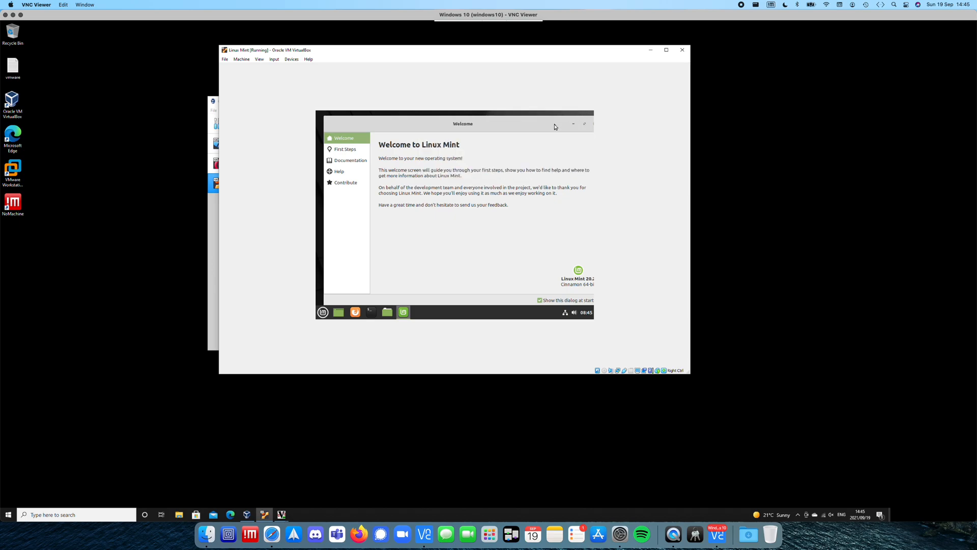
pyautogui.moveTo(495, 144)
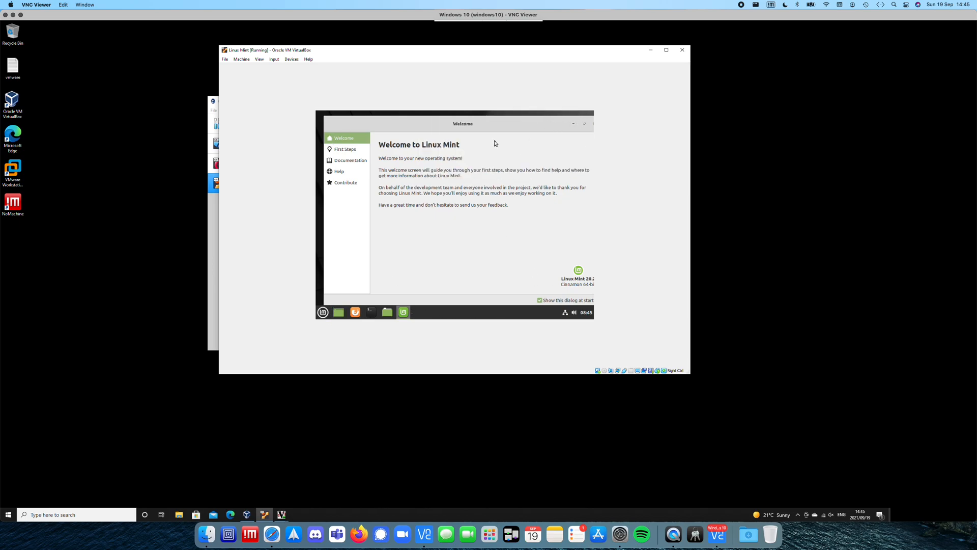
pyautogui.moveTo(403, 195)
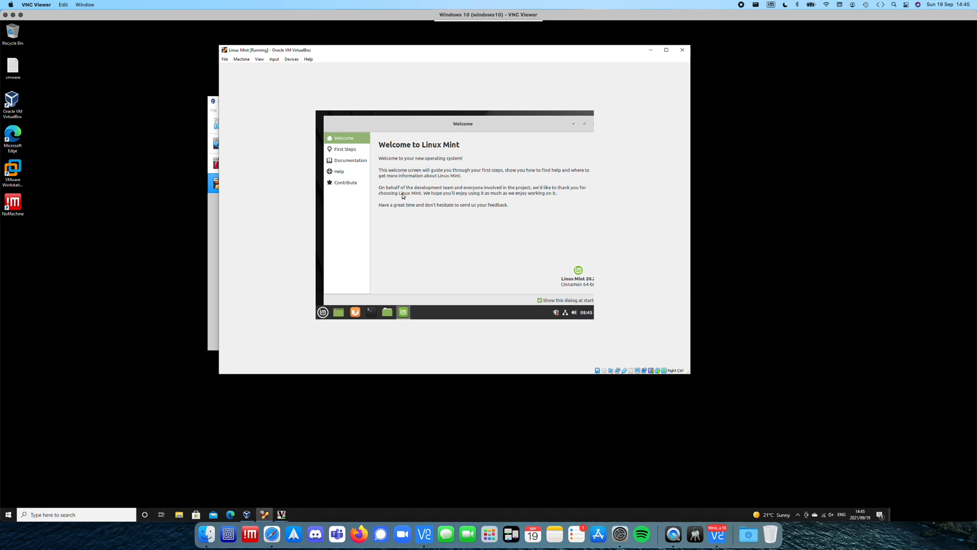
pyautogui.click(323, 312)
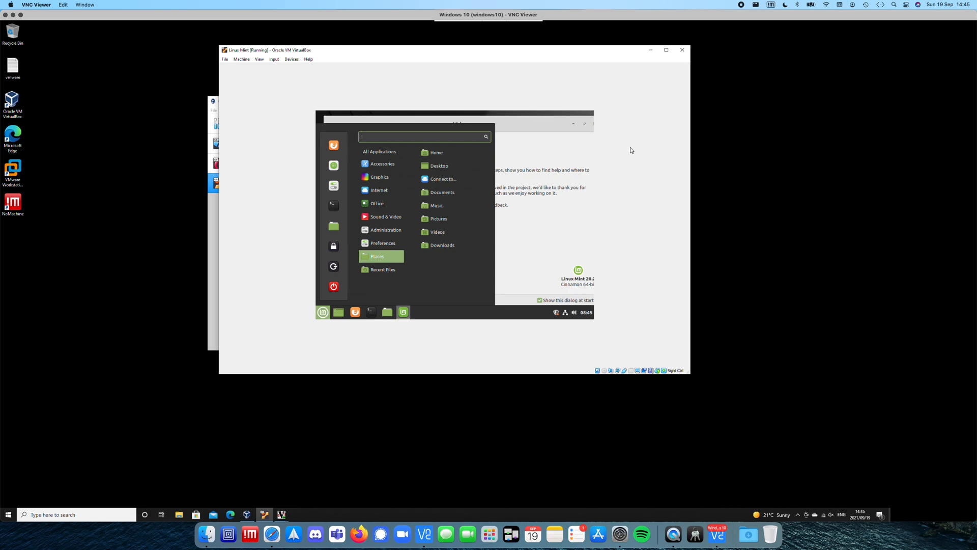
pyautogui.moveTo(546, 133)
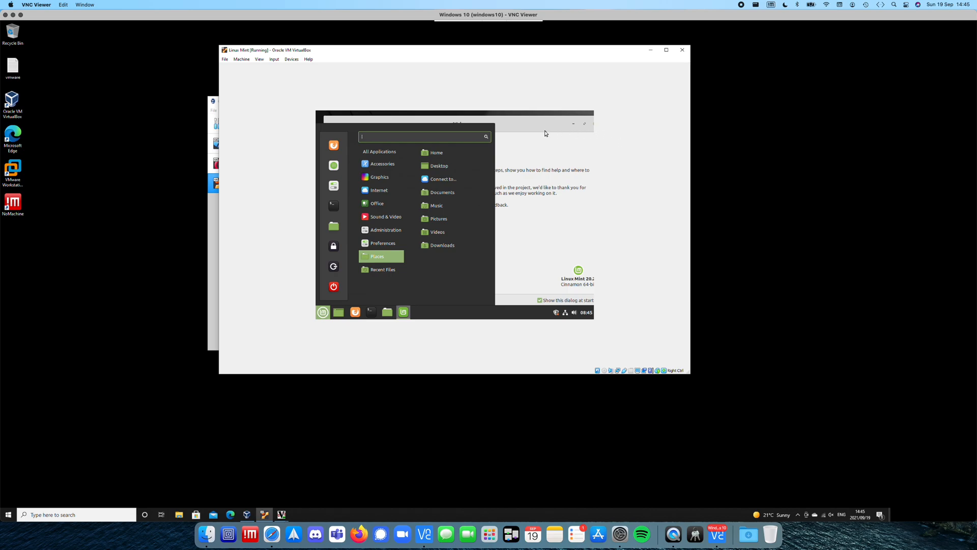